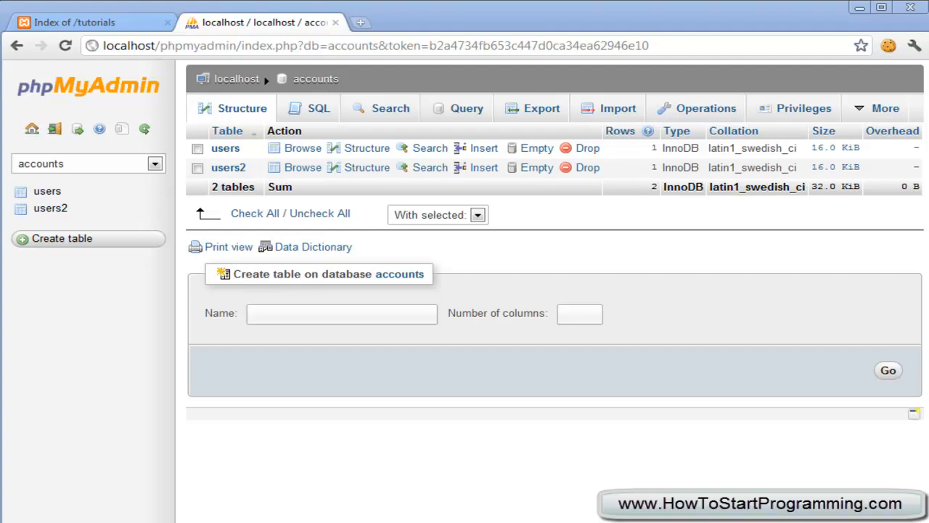
mouse_move(229, 167)
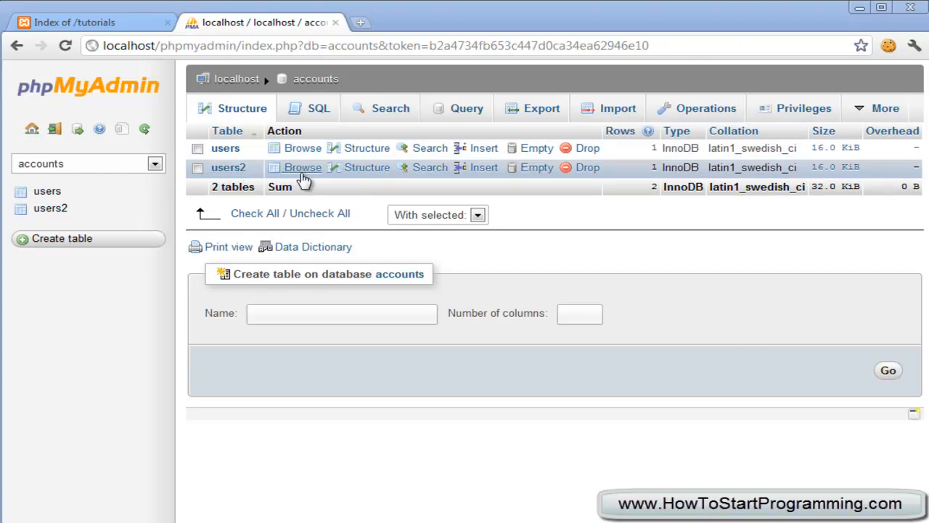
left_click(302, 167)
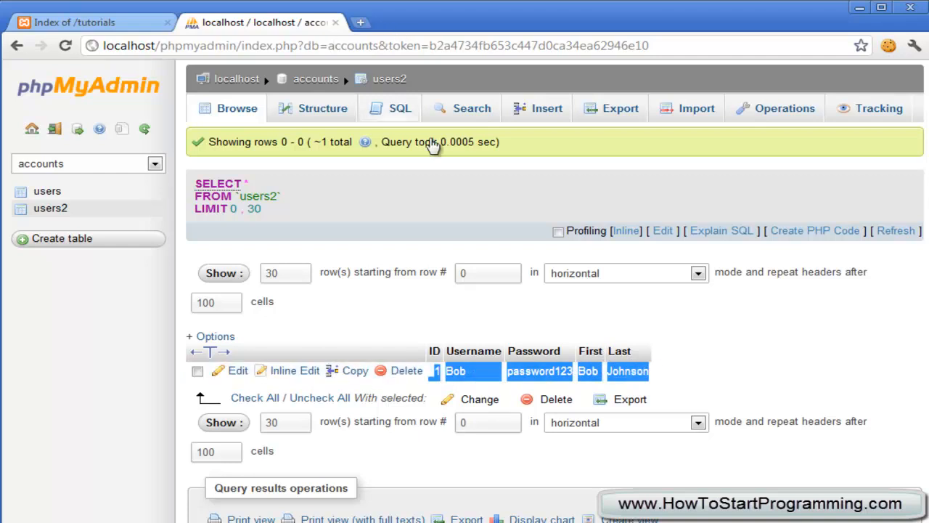
mouse_move(421, 335)
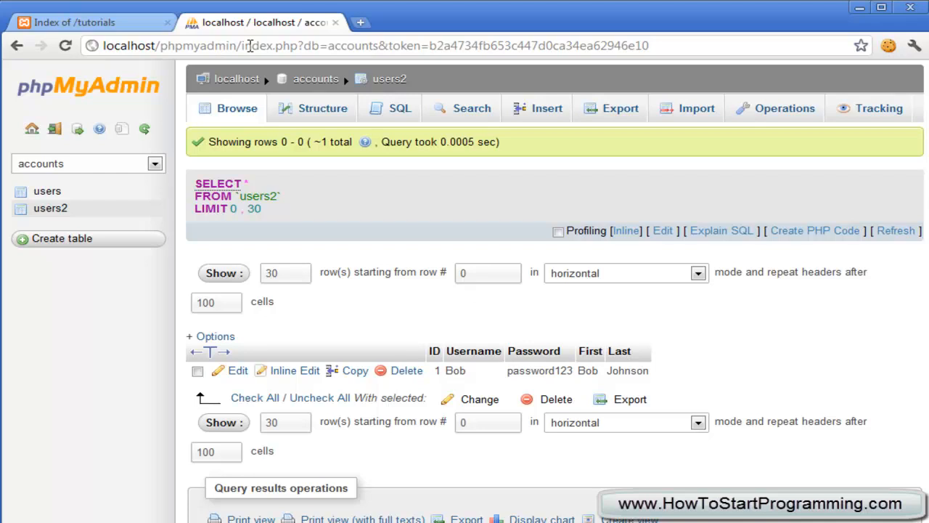
mouse_move(352, 102)
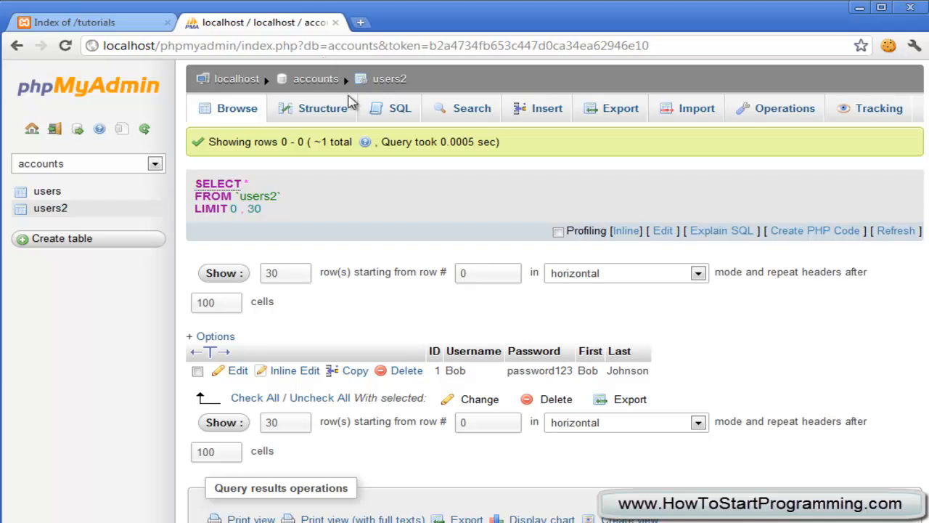
mouse_move(316, 90)
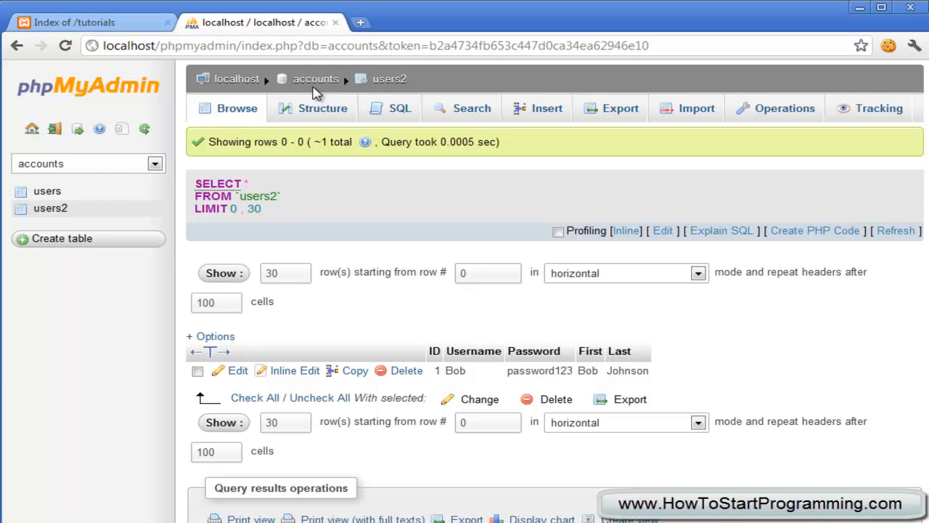
Return to the accounts table list and truncate users2, confirming the empty operation.
left_click(315, 79)
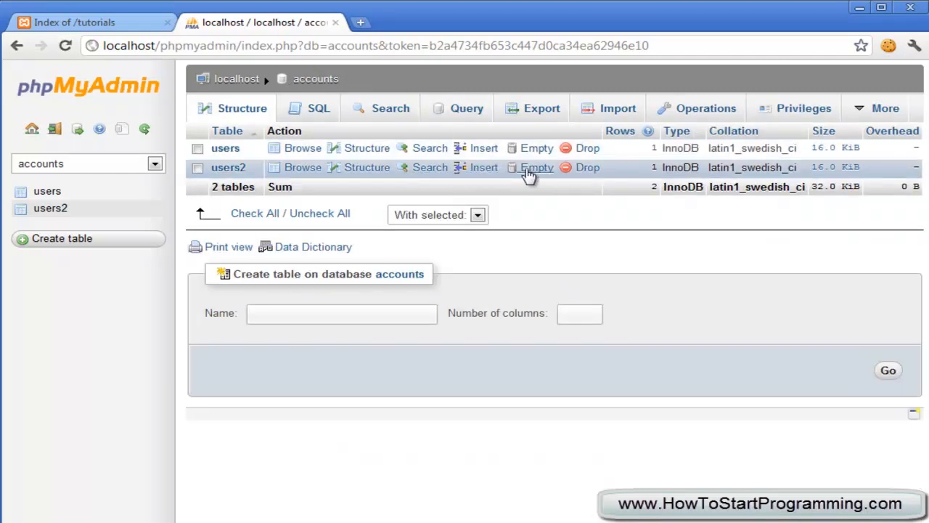
left_click(537, 167)
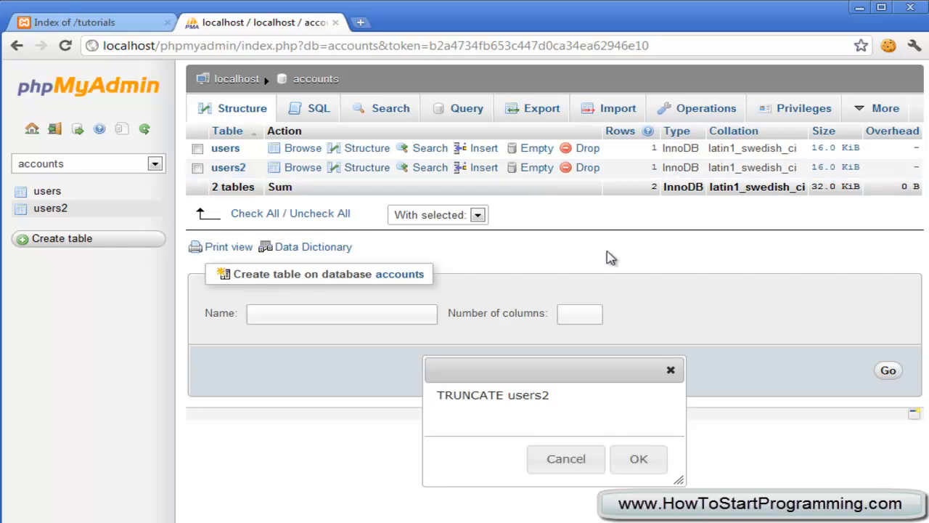
left_click(639, 459)
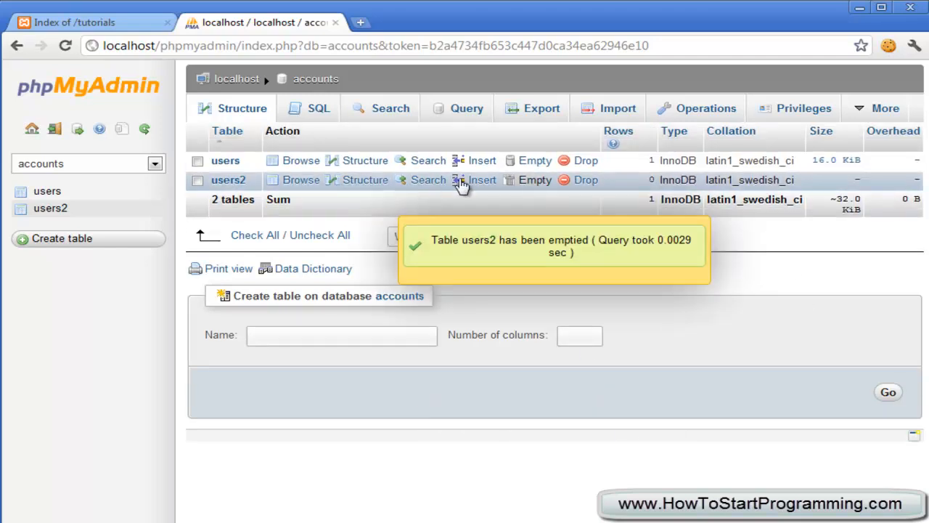
mouse_move(487, 183)
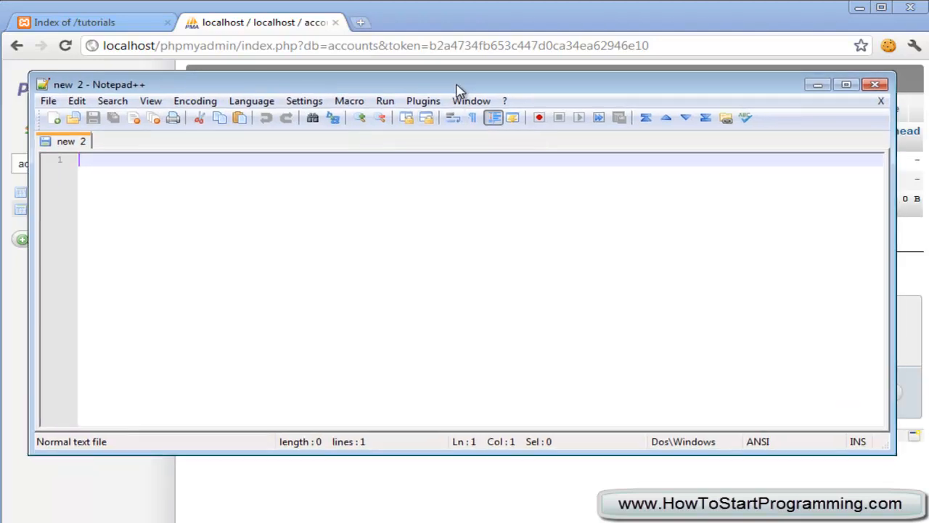
Write empty <?php ?> tags and save the file as data.php in the tutorials folder.
type("<?")
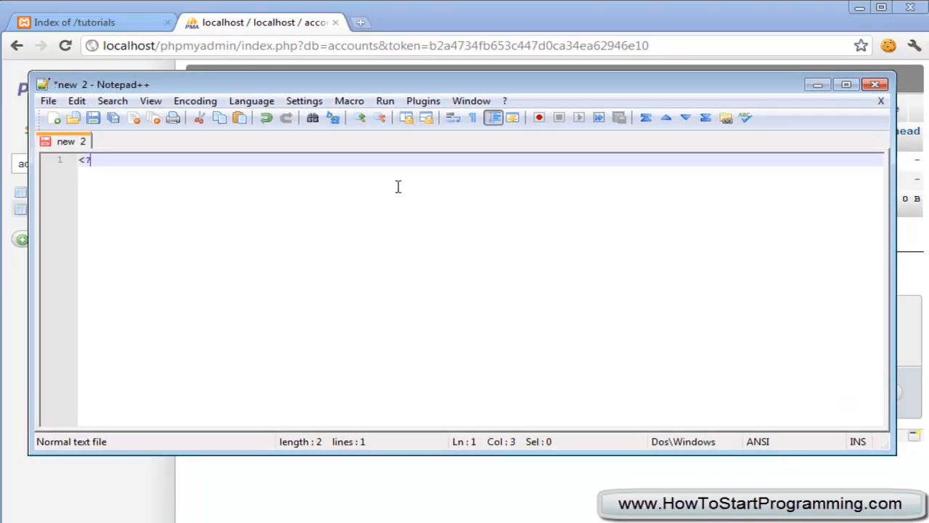
type("php")
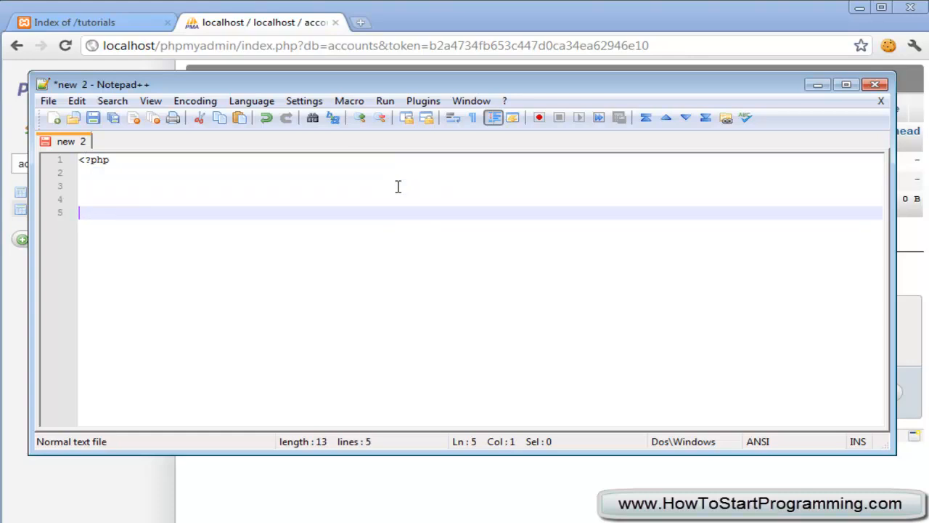
type("?>")
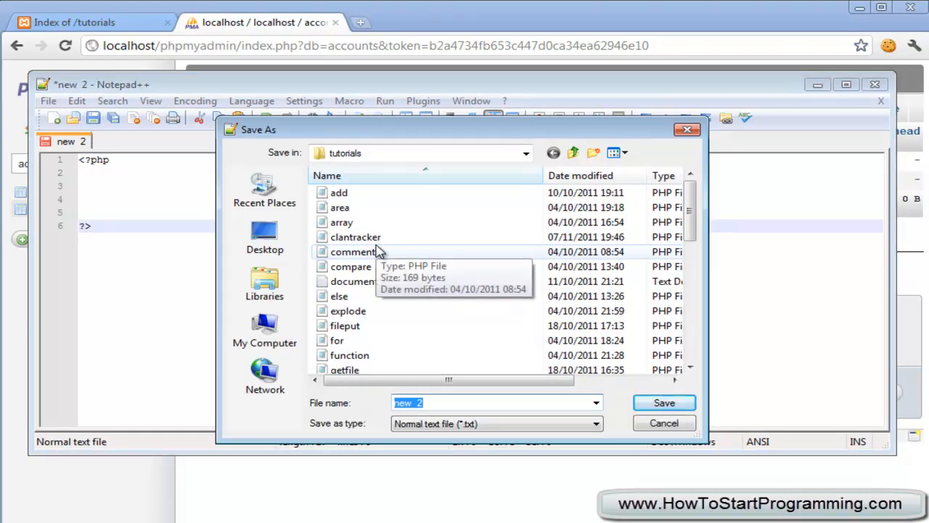
type("da")
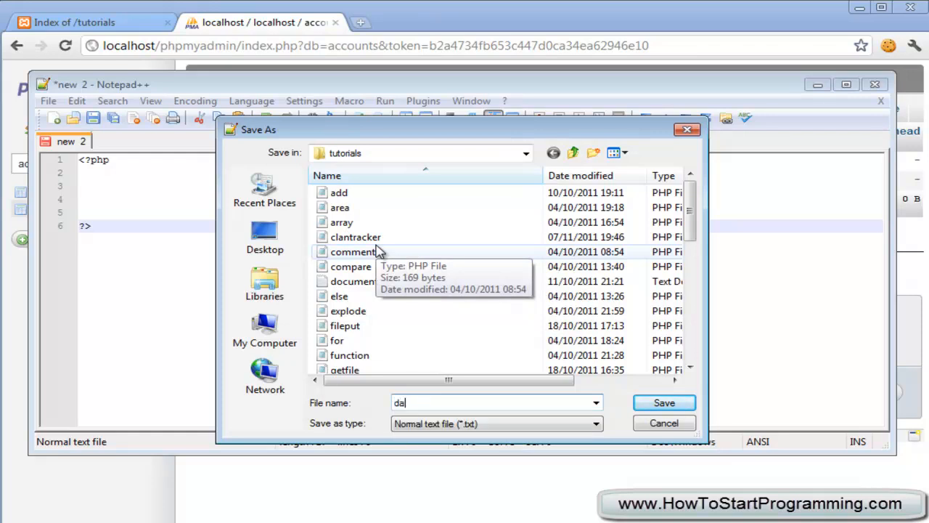
left_click(663, 403)
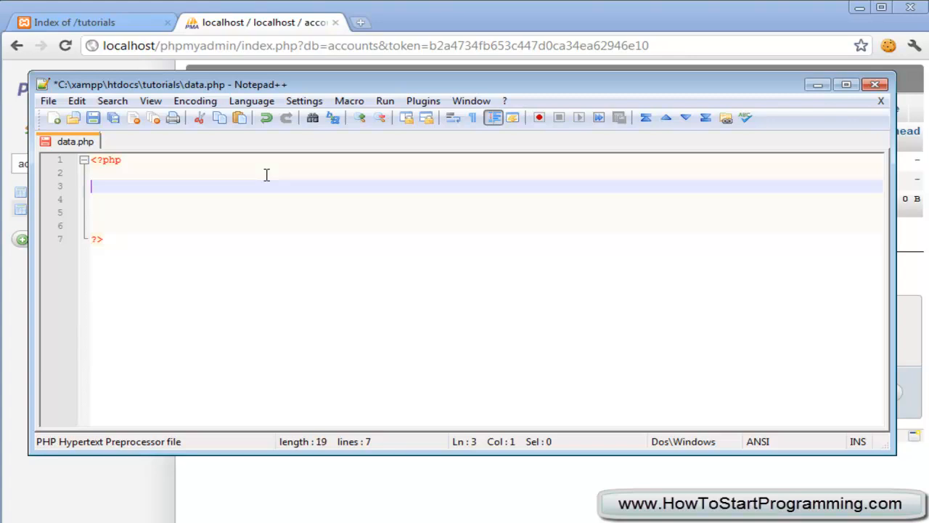
type("$accounts = mys")
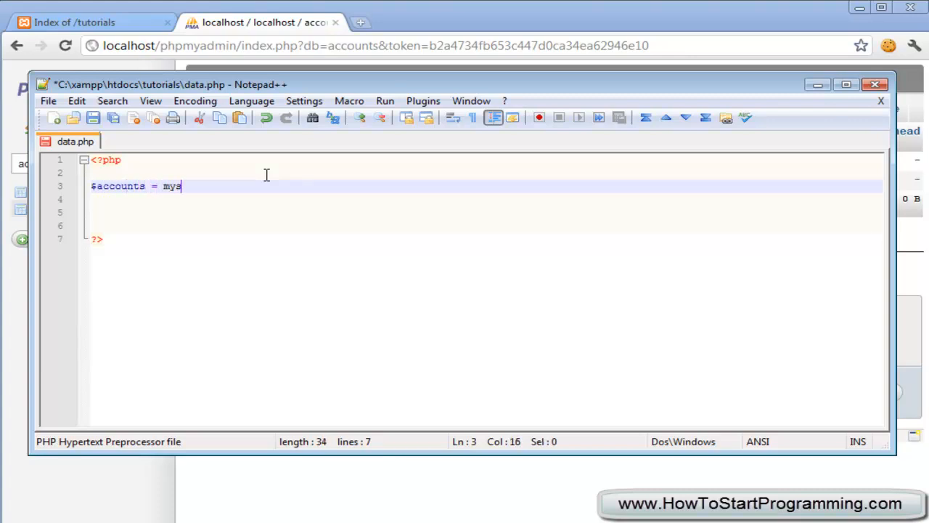
type("ql_connect")
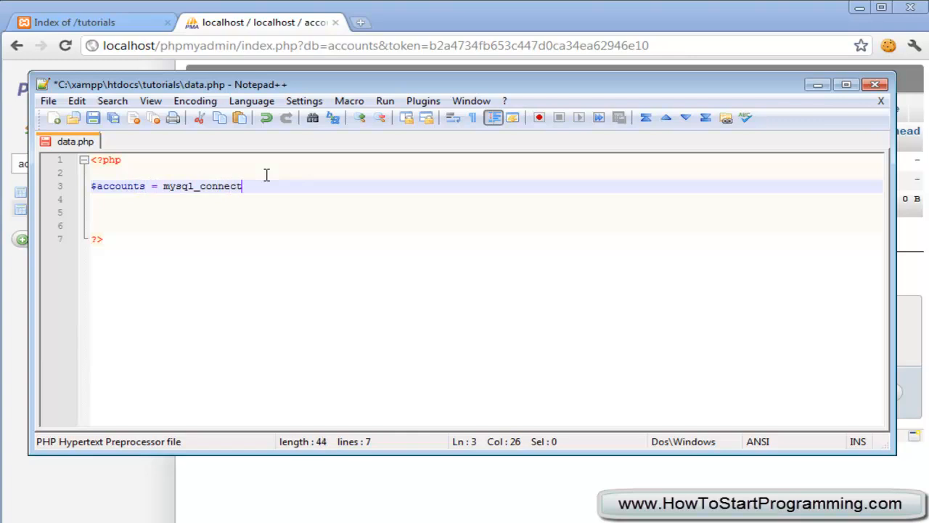
type("(\"")
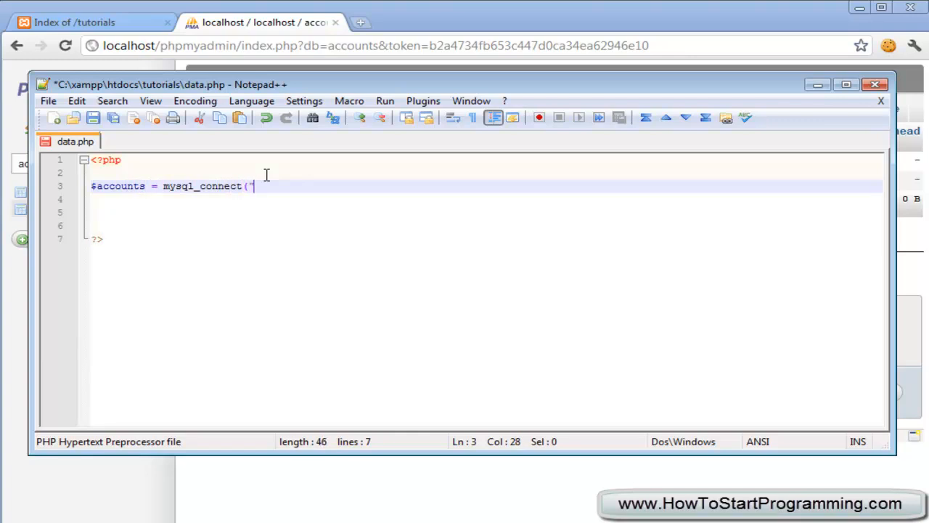
type("localh")
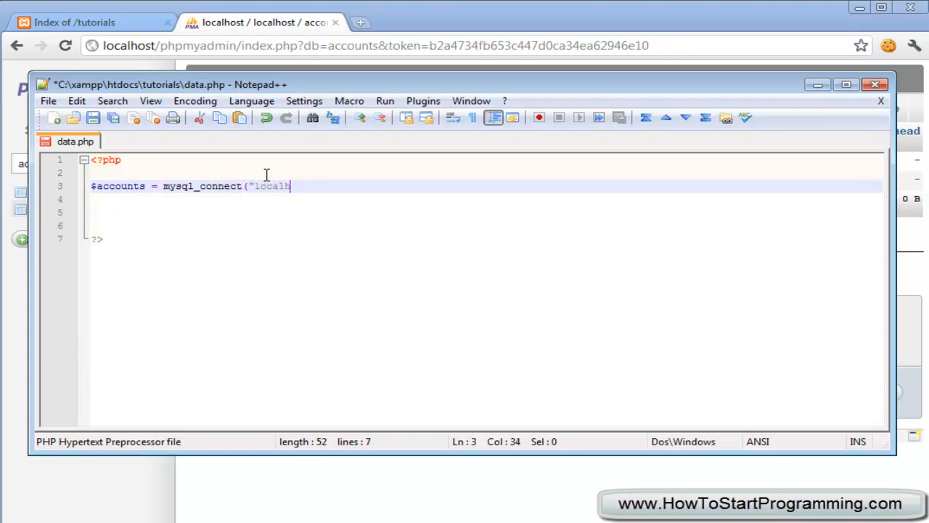
type("host\",")
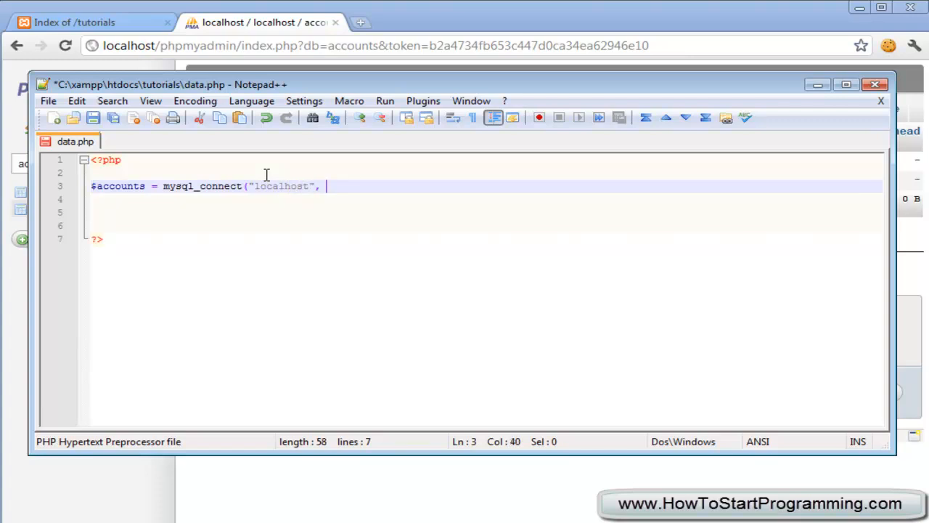
type("\"root\", \"p")
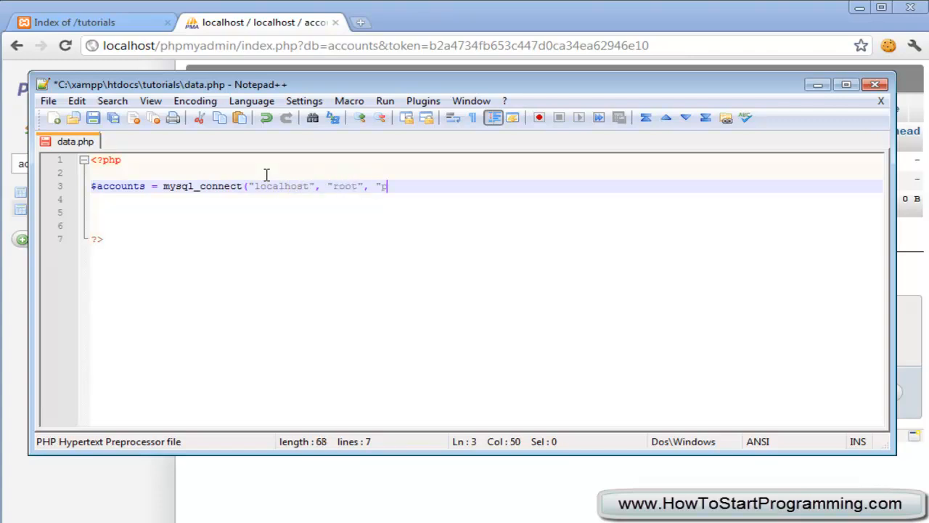
type("assword\")")
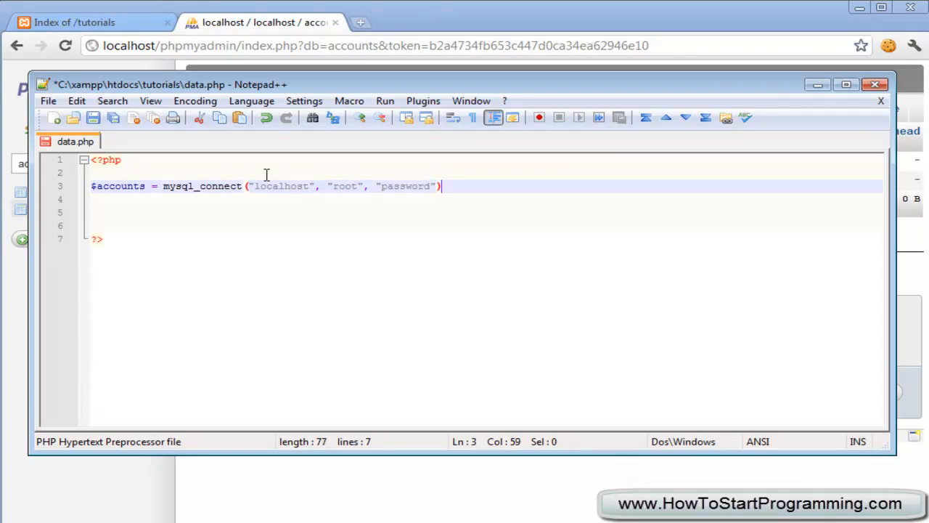
Append or die (mysql_error()) after the connect call as the failure fallback.
double_click(281, 186)
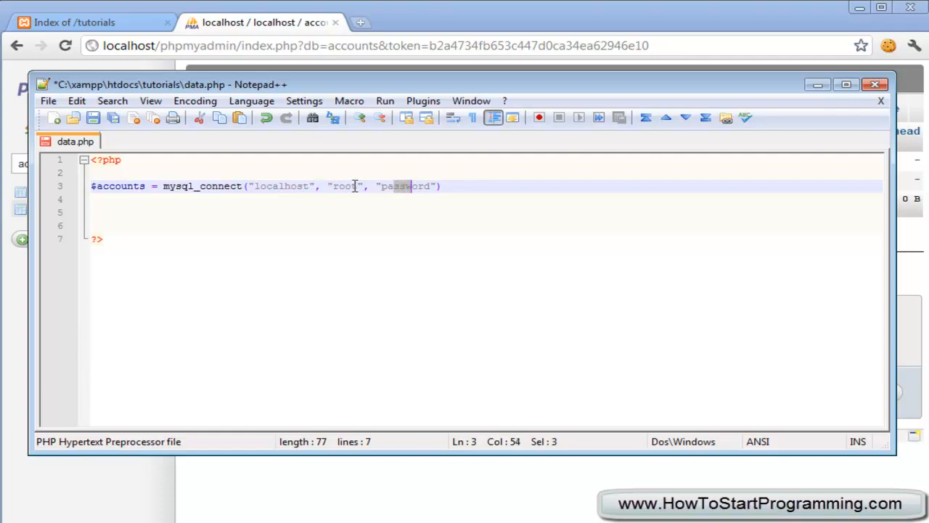
left_click(371, 185)
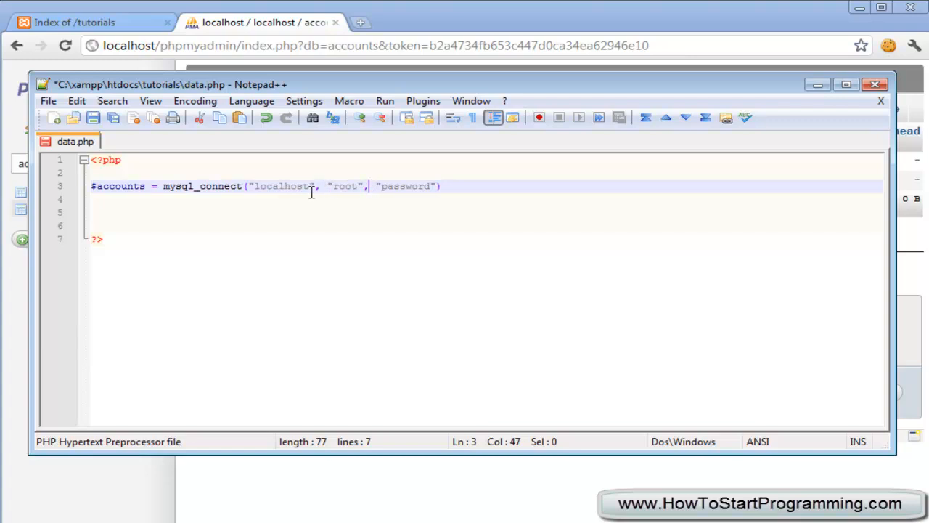
double_click(282, 186)
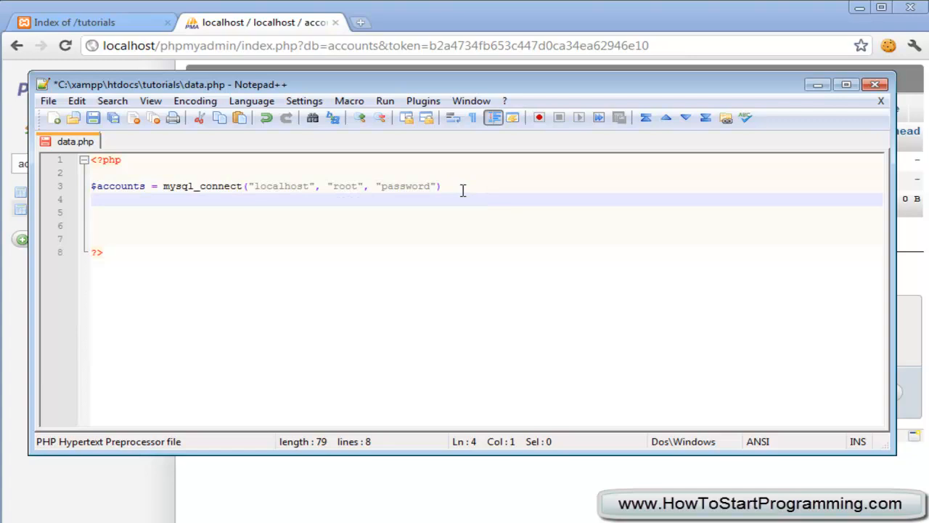
type("or die (")
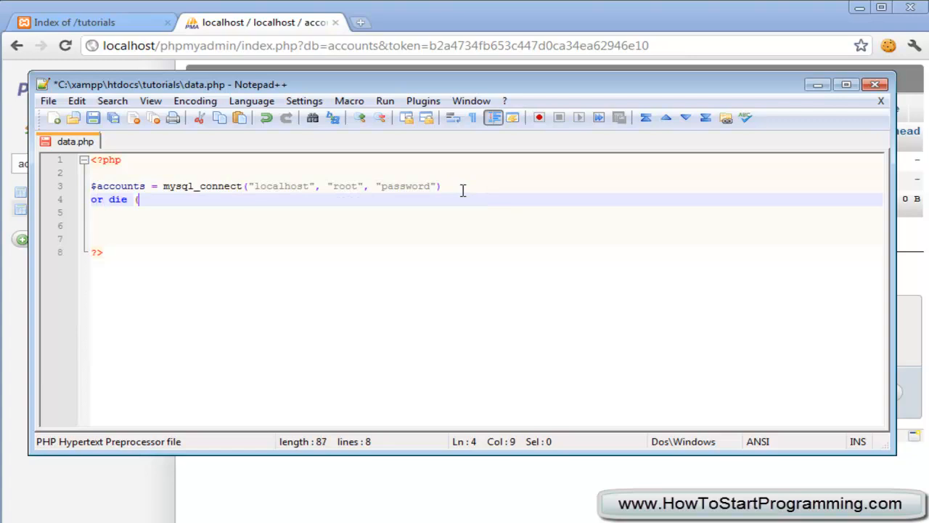
type("mysql")
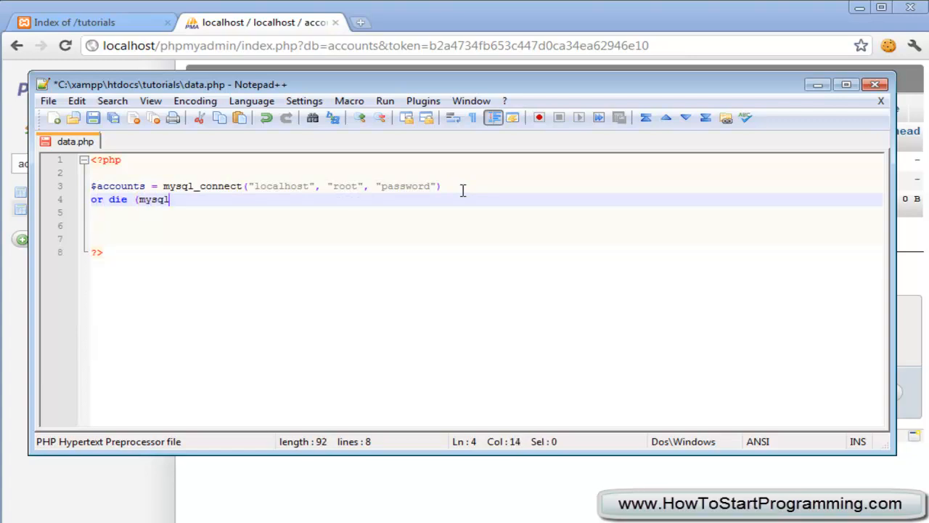
type("_error());")
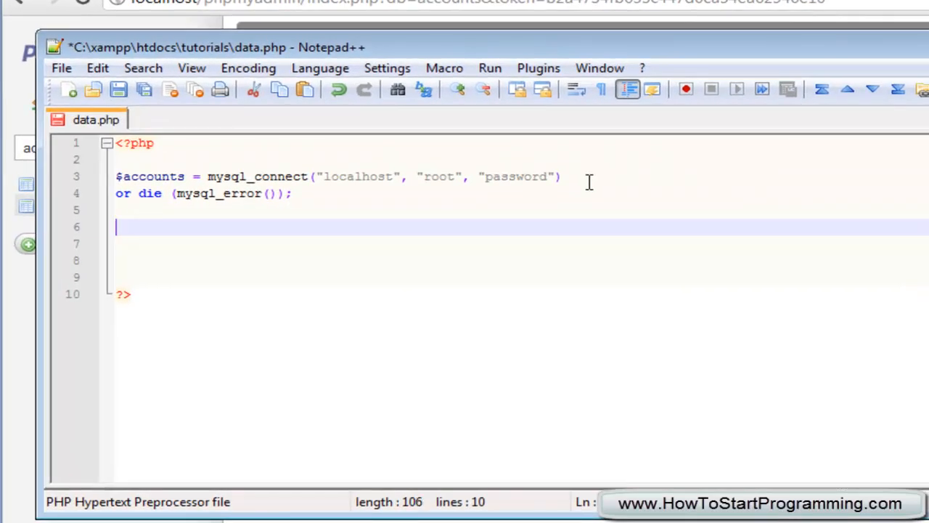
mouse_move(415, 243)
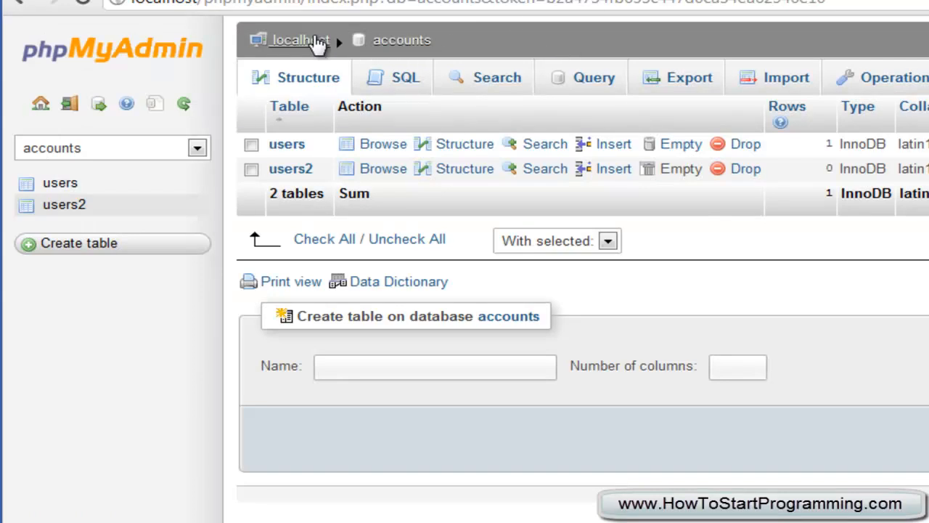
Return to the localhost server overview and point at the accounts database.
left_click(299, 41)
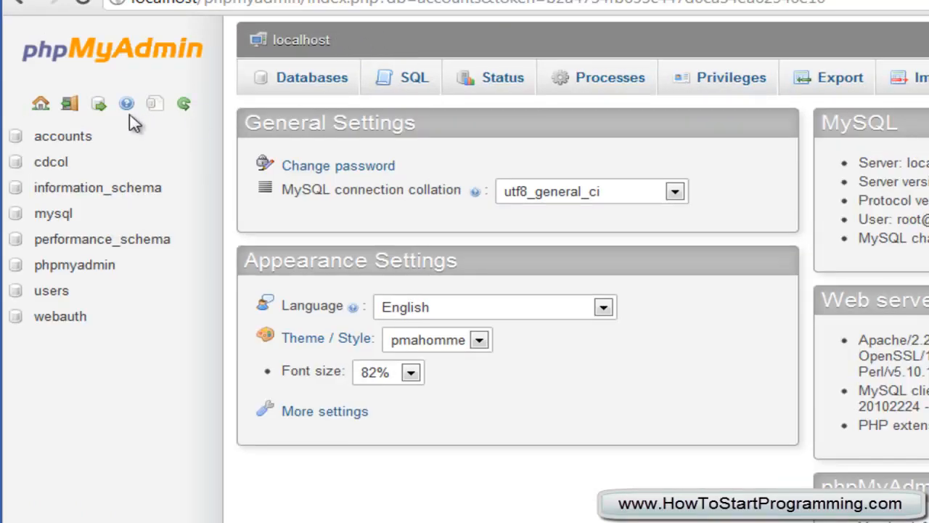
mouse_move(73, 265)
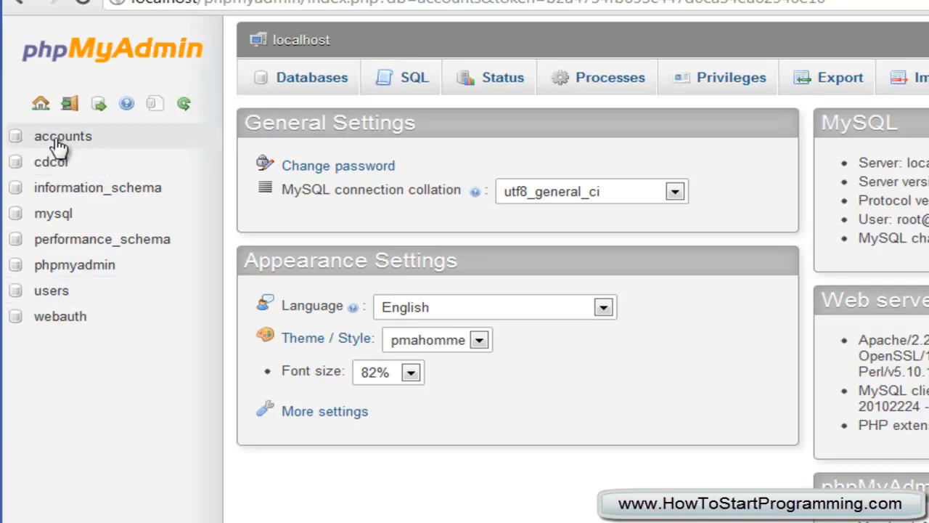
mouse_move(87, 142)
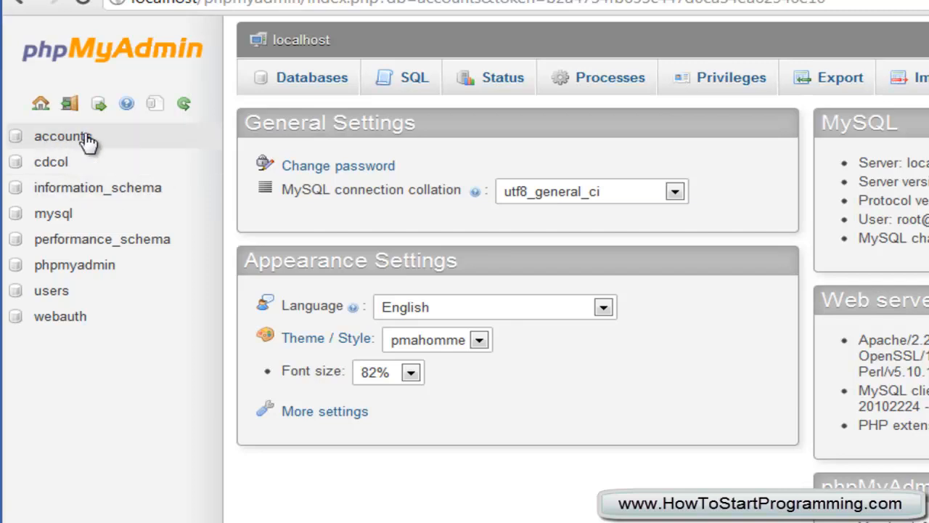
left_click(64, 137)
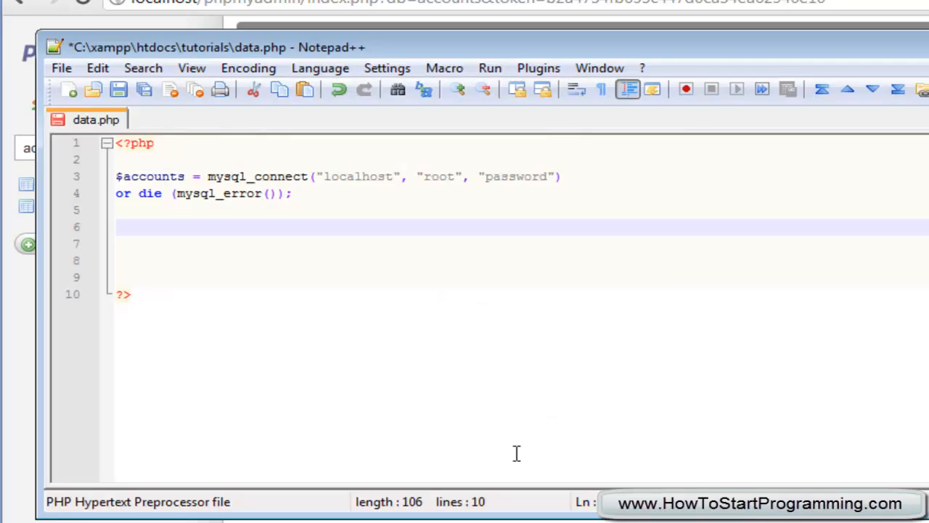
Write mysql_select_db("accounts", $accounts); on a new line.
type("mysql")
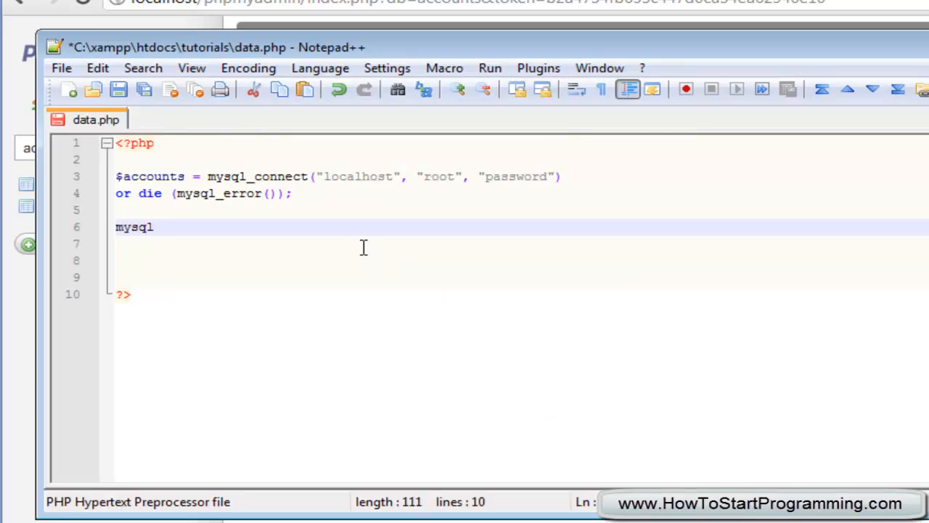
type("_select_")
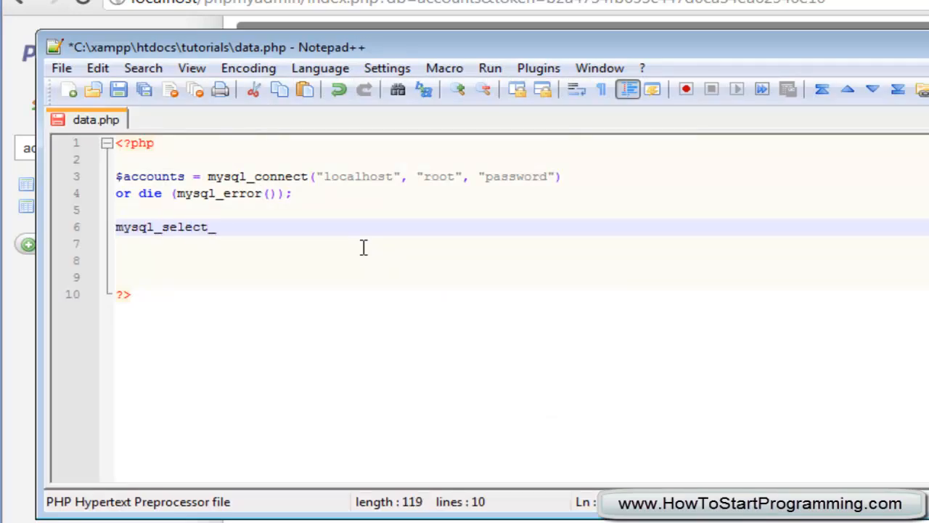
type("db(")
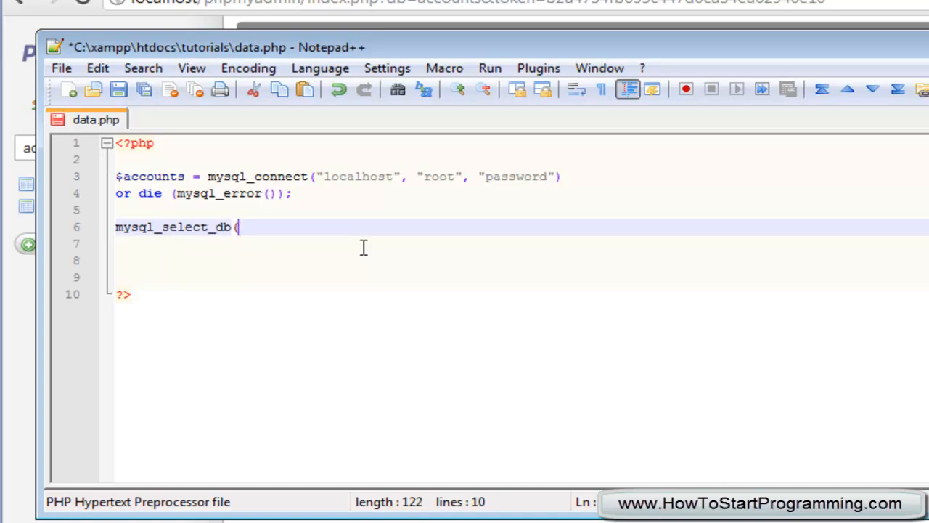
type("\"a")
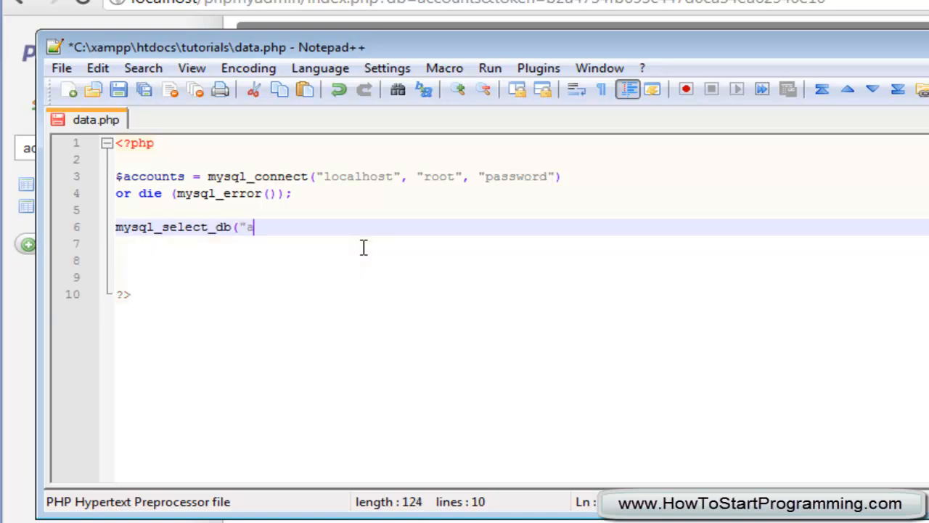
type("ccounts\",")
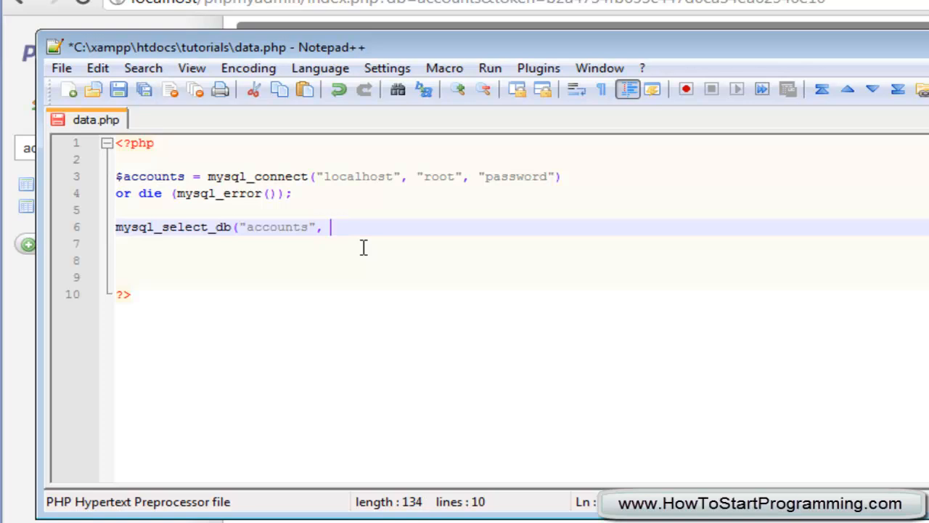
type("$account")
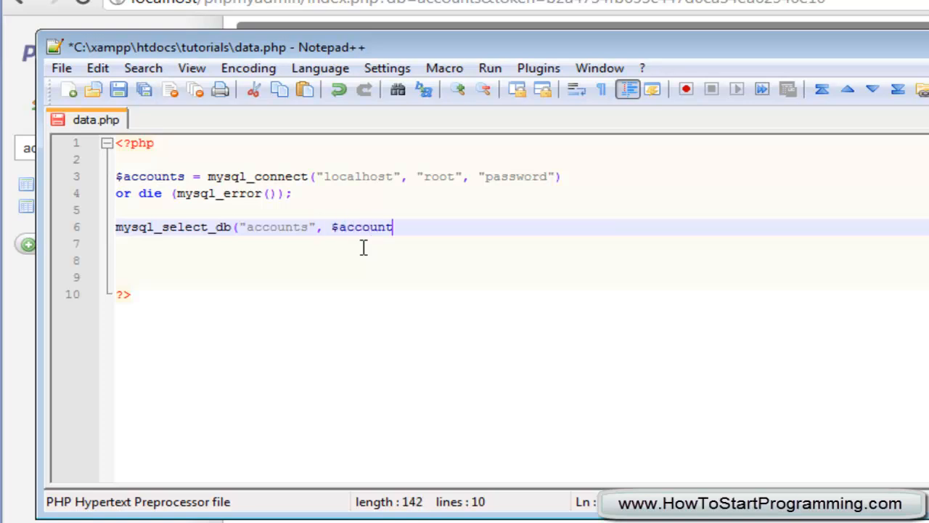
type("s);")
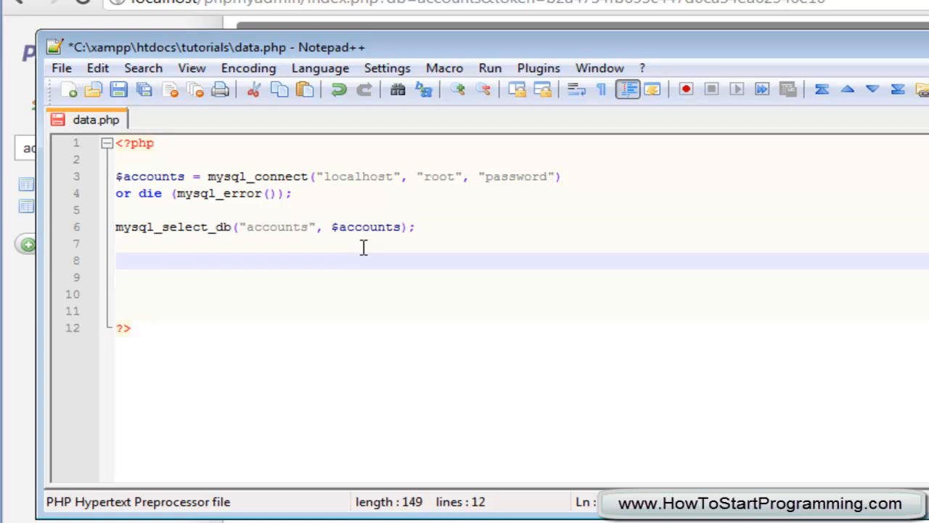
Write mysql_query($sql, $accounts); a few lines lower.
type("my")
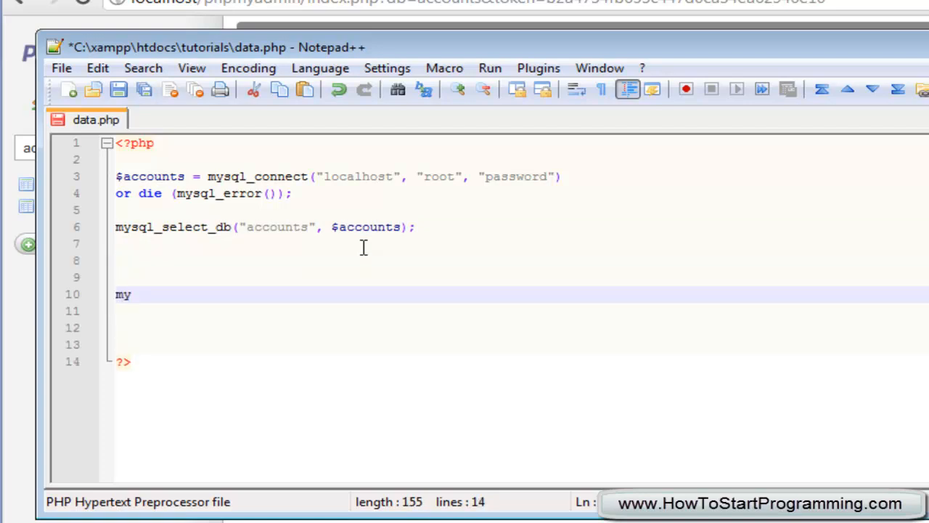
type("sql_")
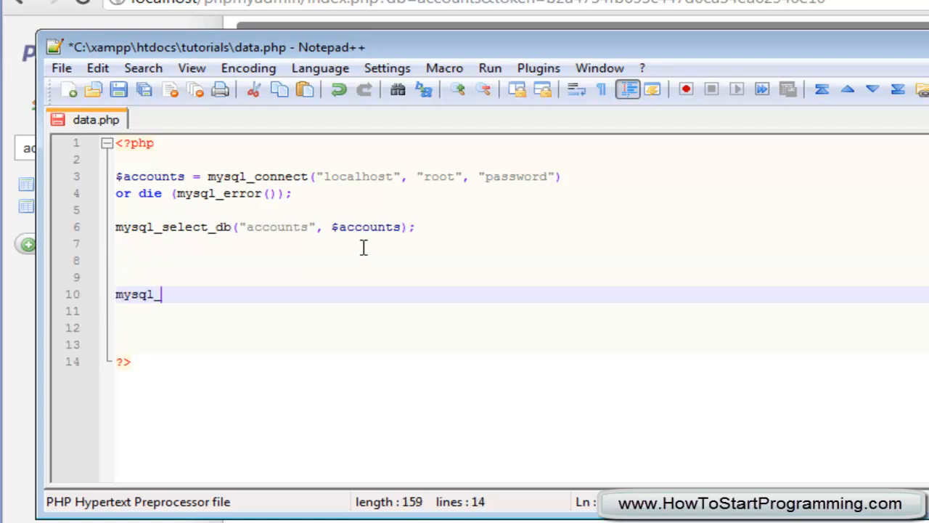
type("query")
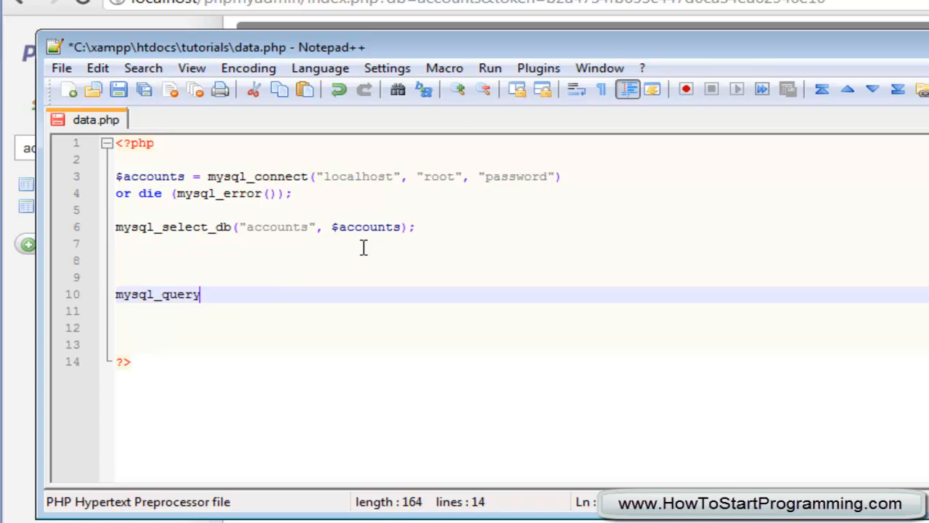
type("($")
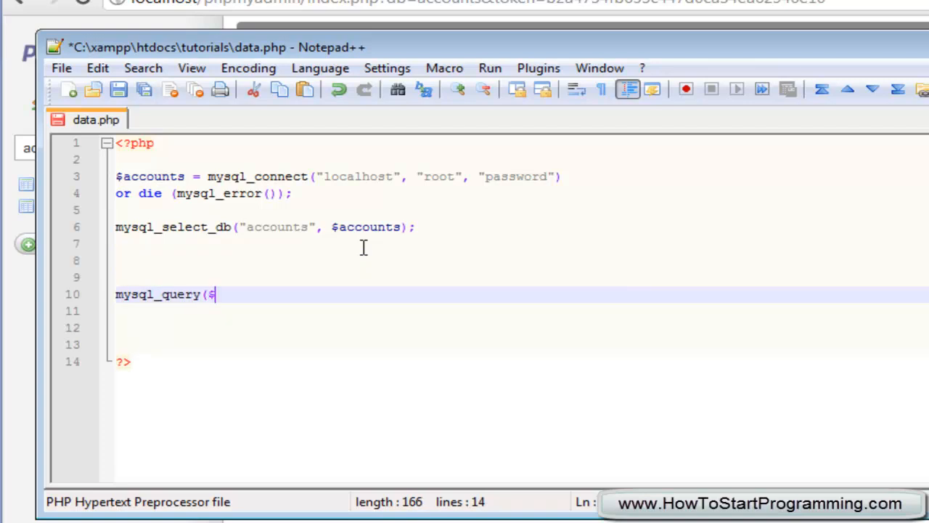
type("sql")
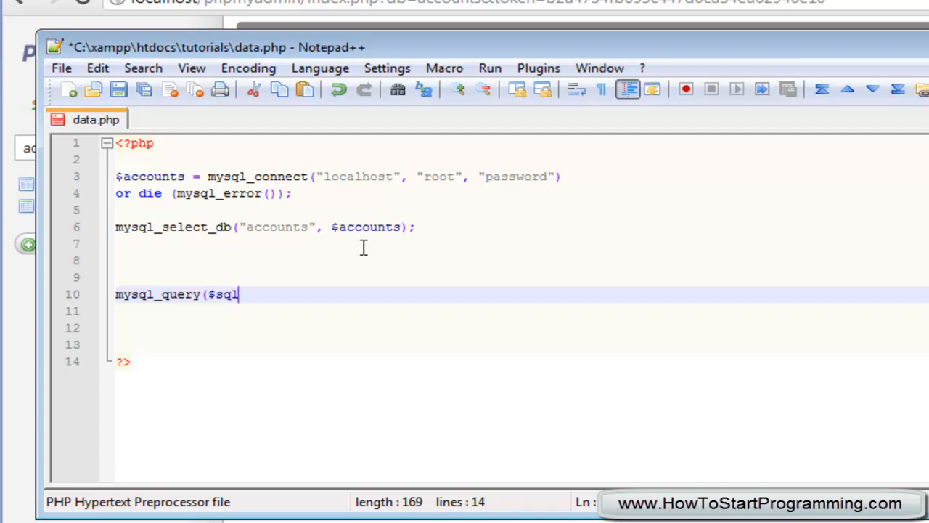
type(",")
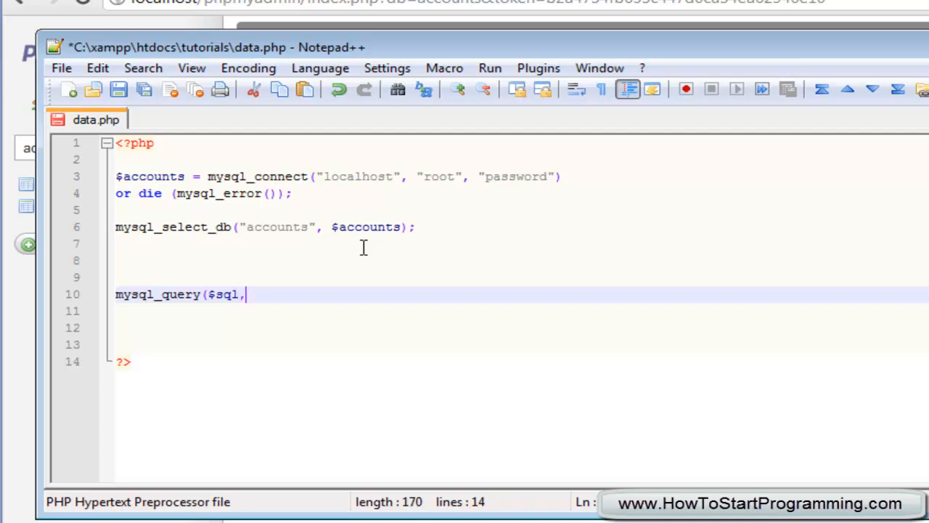
type("$")
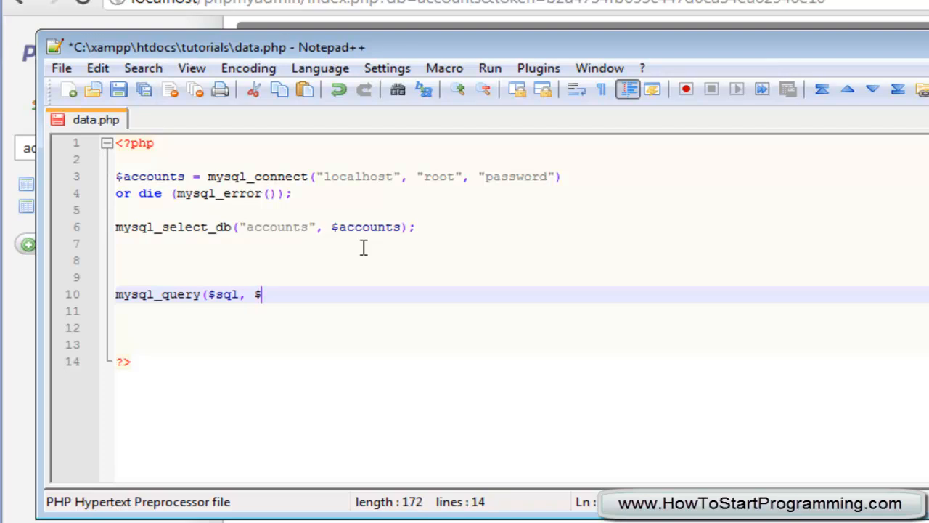
type("accoun")
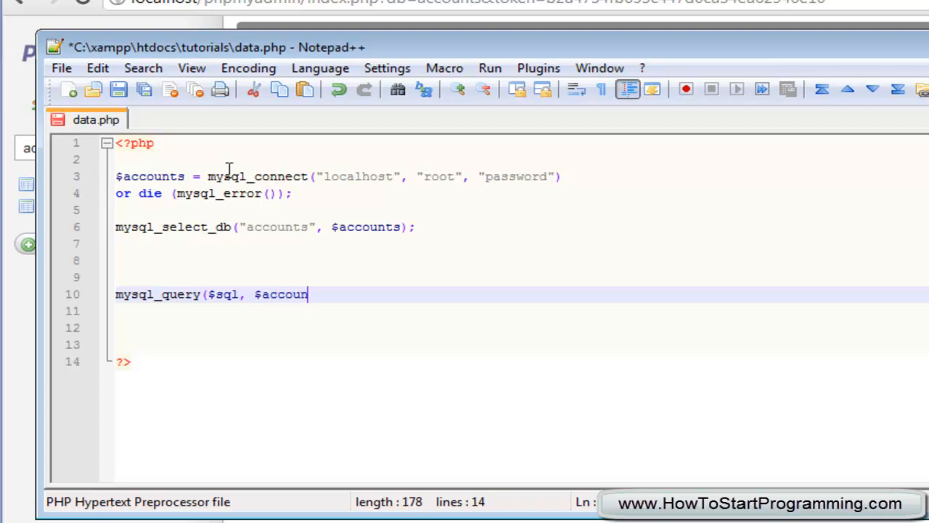
type("ts);")
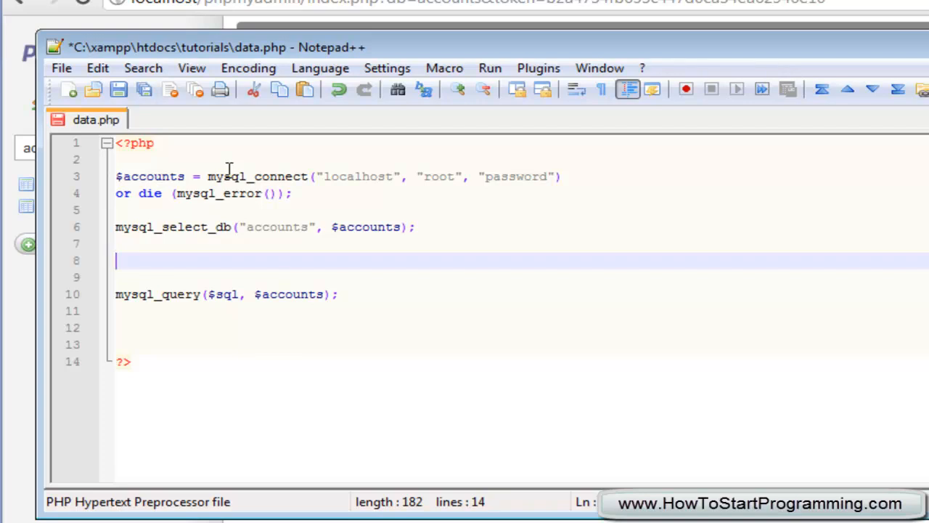
Begin $sql = " above the query call and start its text with INSERT INTO.
type("$")
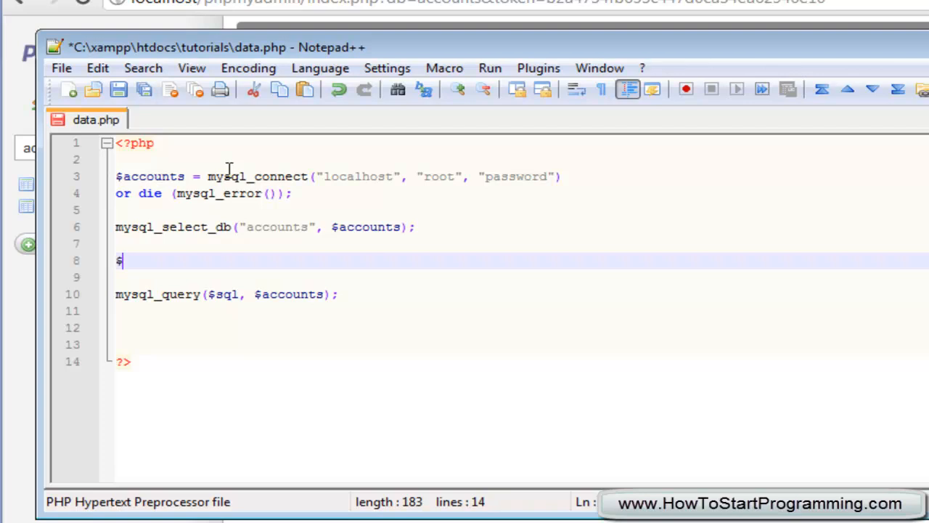
type("sql")
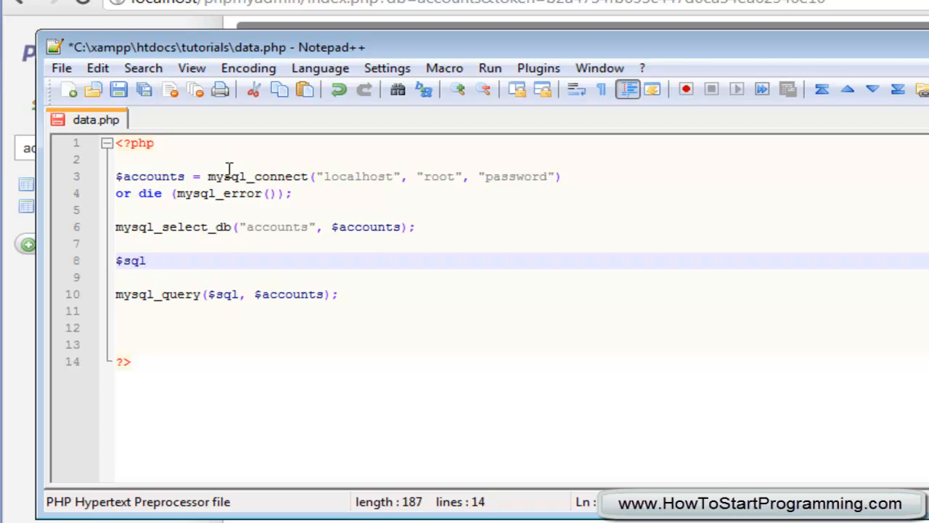
type("= \"")
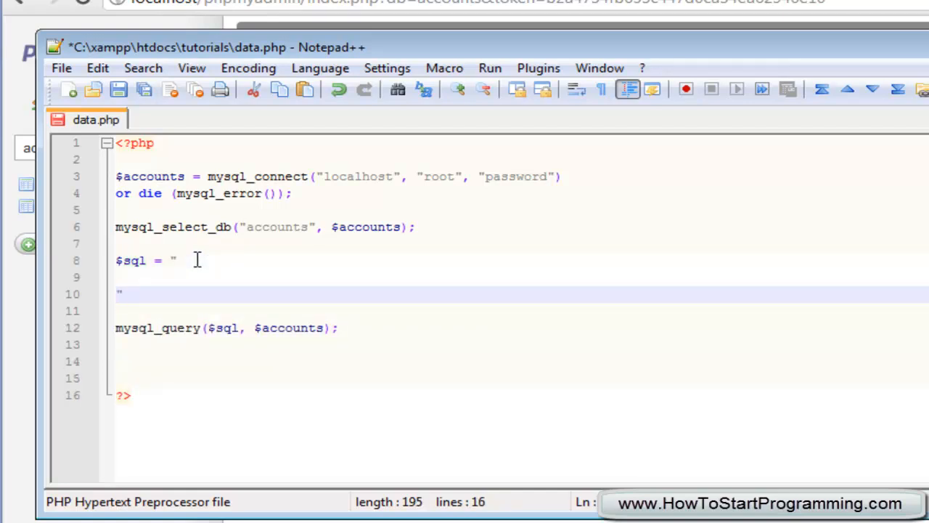
left_click(130, 278)
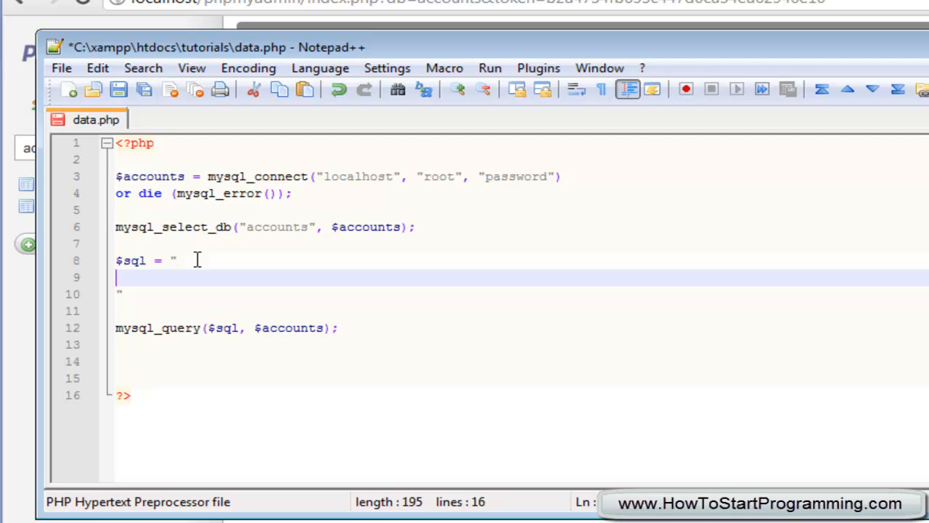
type("INS")
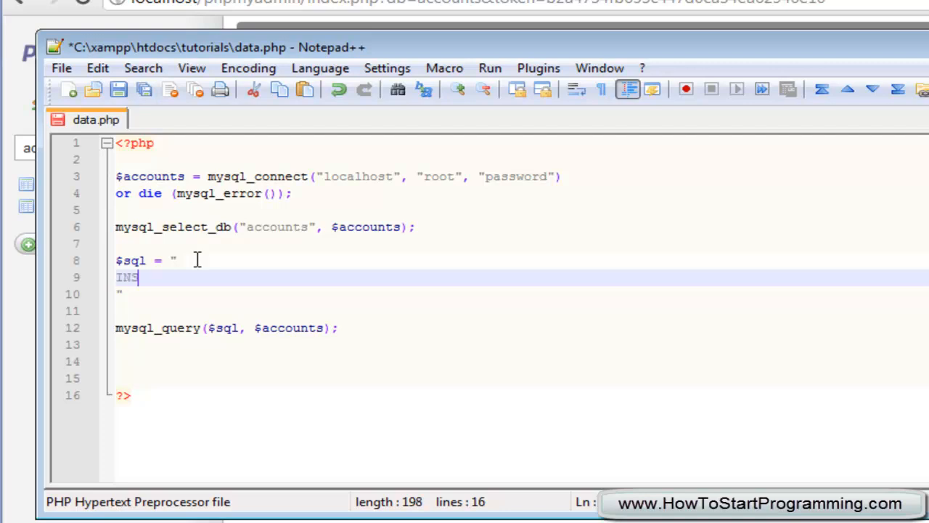
type("ERT INTO")
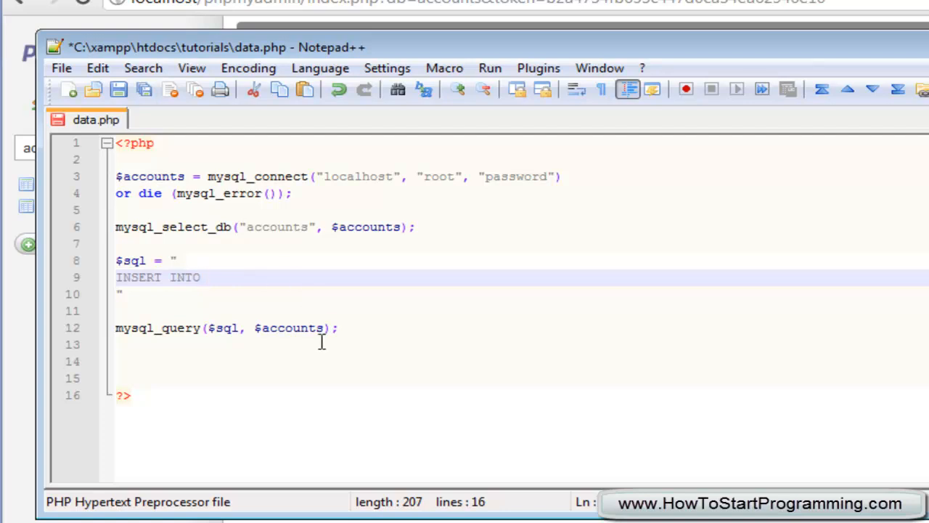
mouse_move(305, 497)
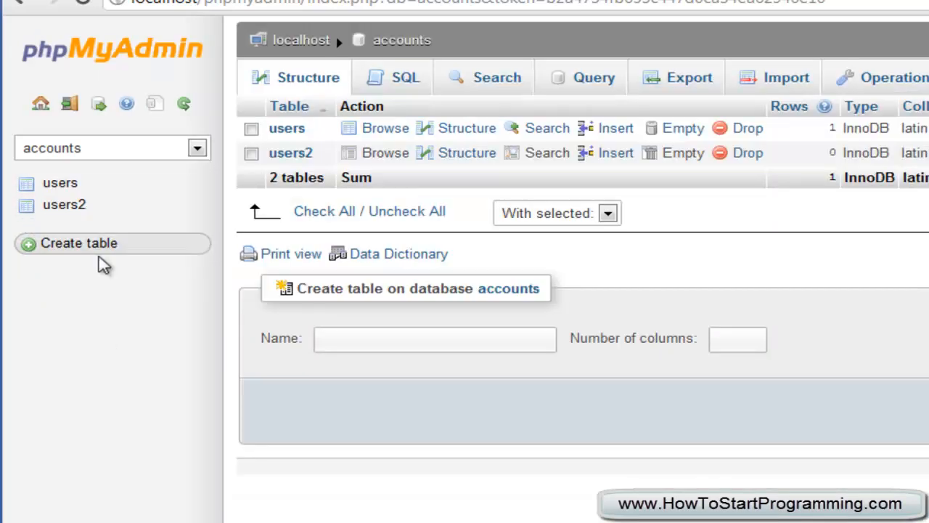
mouse_move(78, 242)
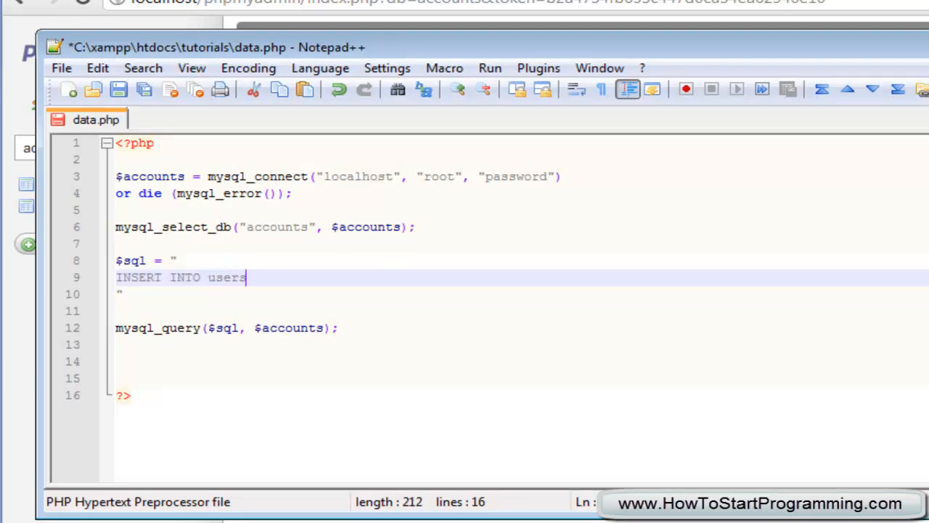
Extend the statement to INSERT INTO users2 () ready for the column list.
type("2 *")
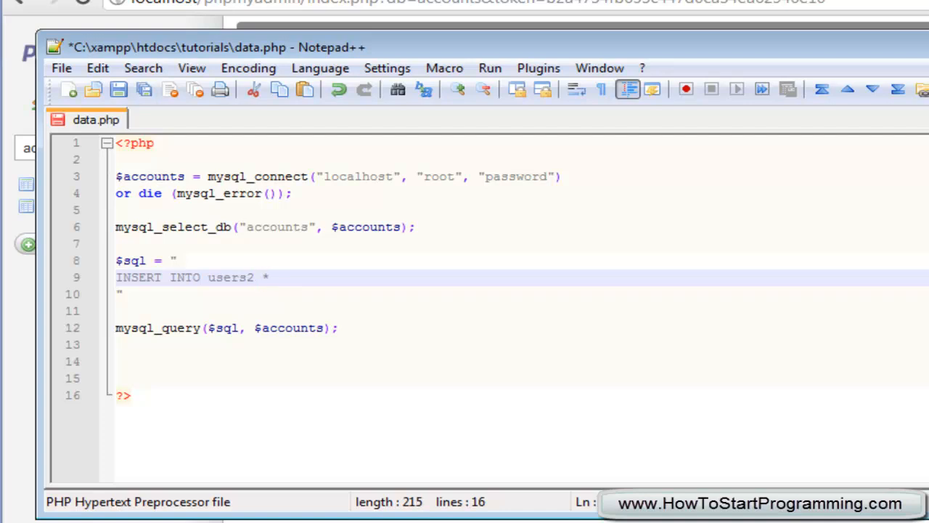
type("()")
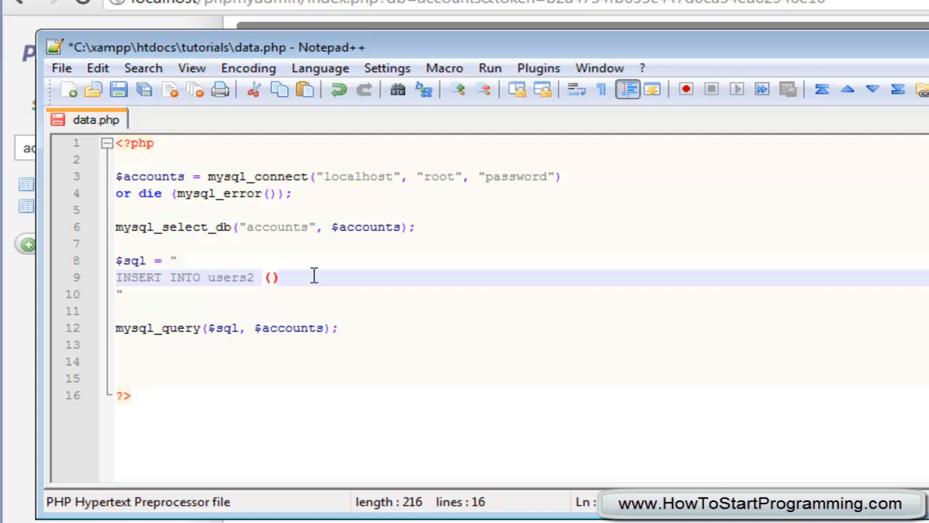
left_click(273, 278)
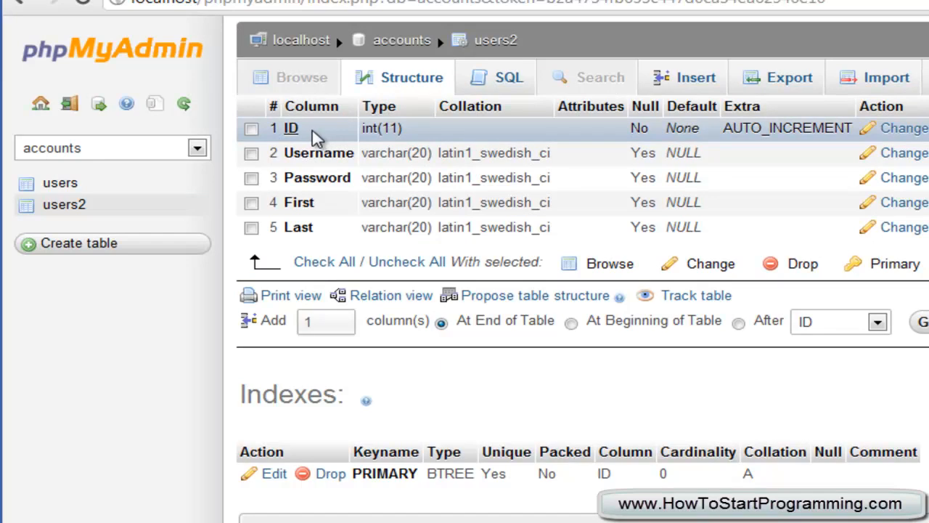
mouse_move(341, 134)
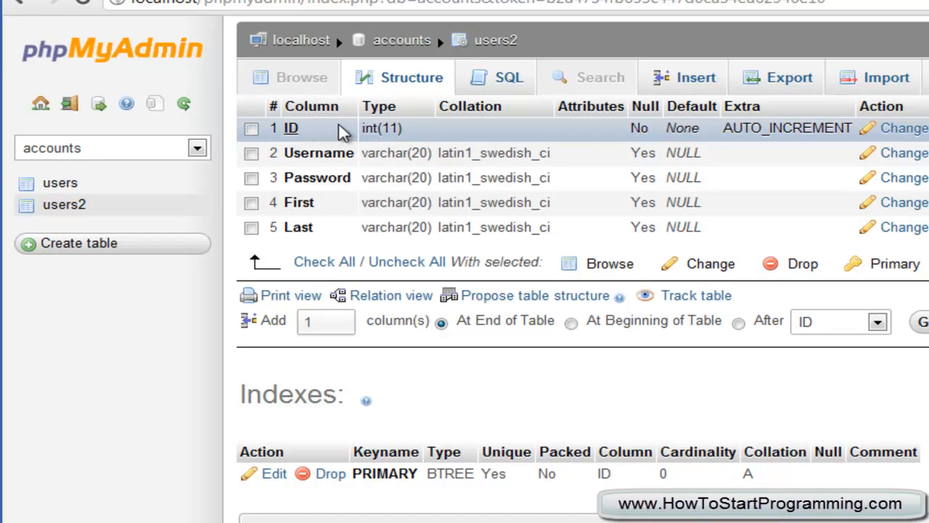
mouse_move(732, 120)
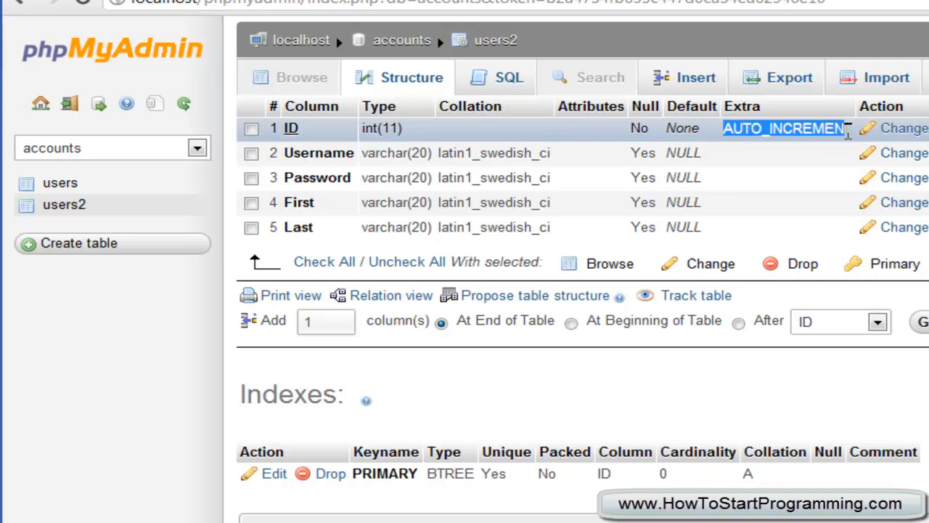
Highlight AUTO_INCREMENT on users2's ID column in the Structure view.
left_click(251, 128)
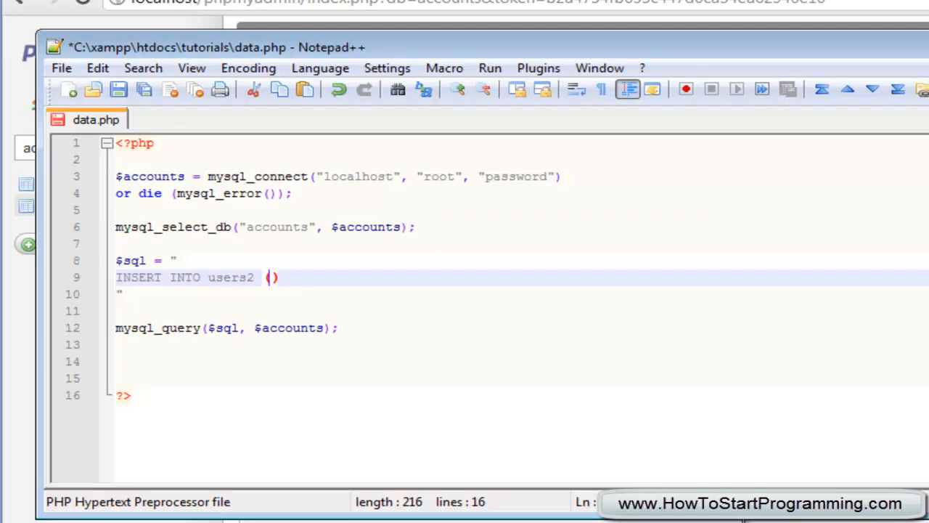
List the columns Username, Password, First, Last inside the parentheses after users2.
type("Username,")
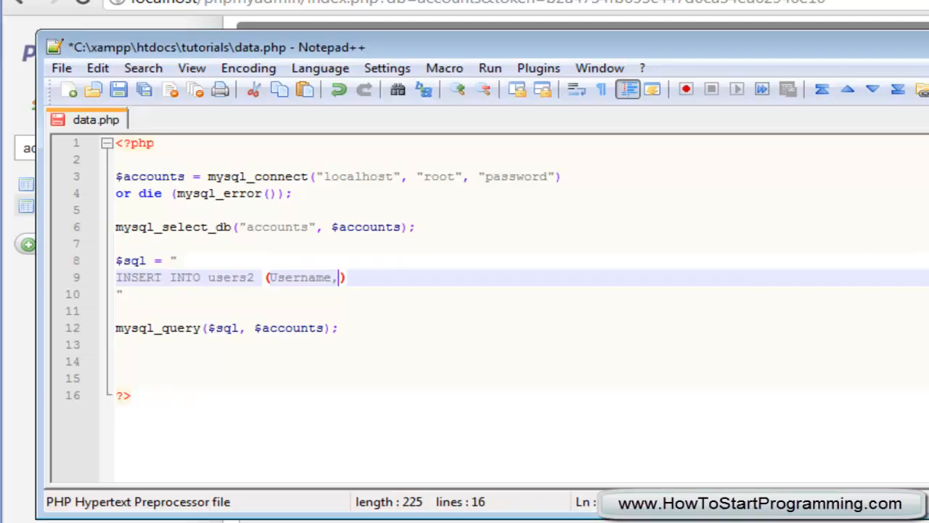
type("Password, E")
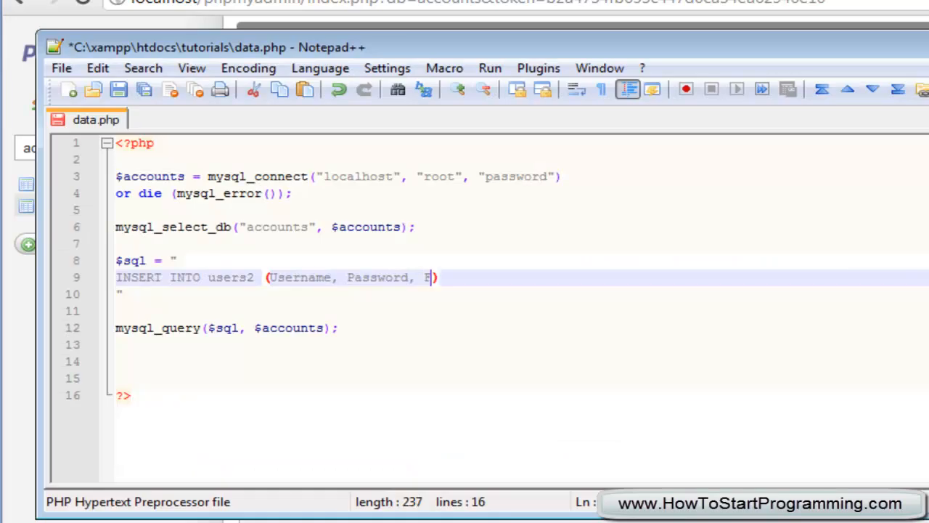
type("irst, L")
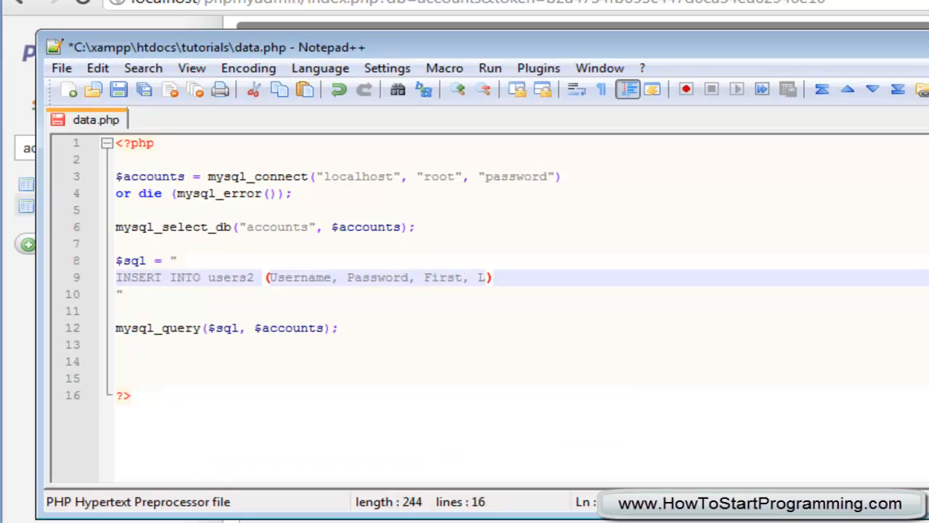
type("ast")
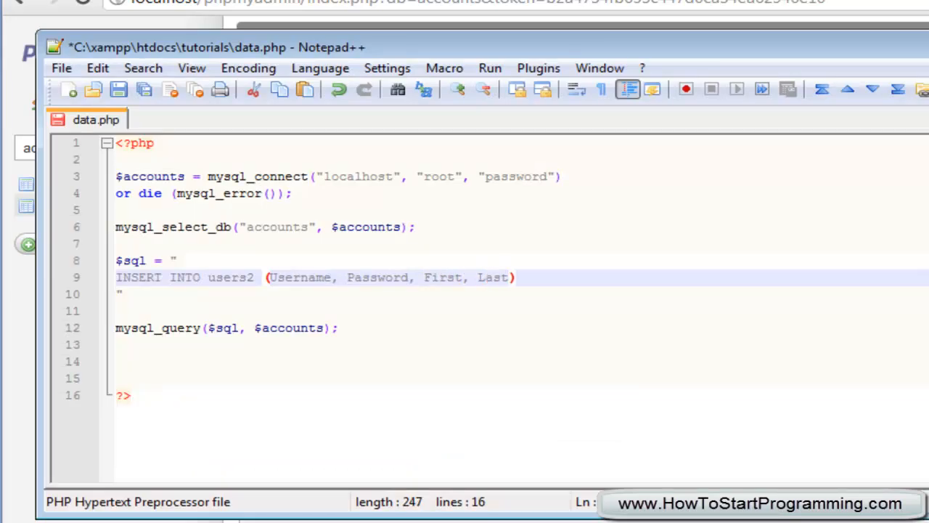
Review the INTO keyword and begin the VALUES clause with VALUES (' at the line end.
left_click(191, 278)
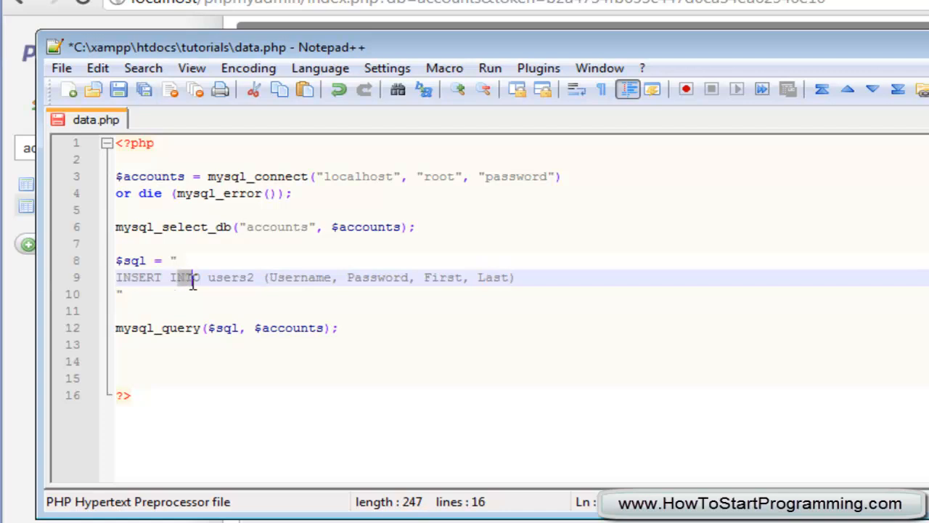
double_click(230, 277)
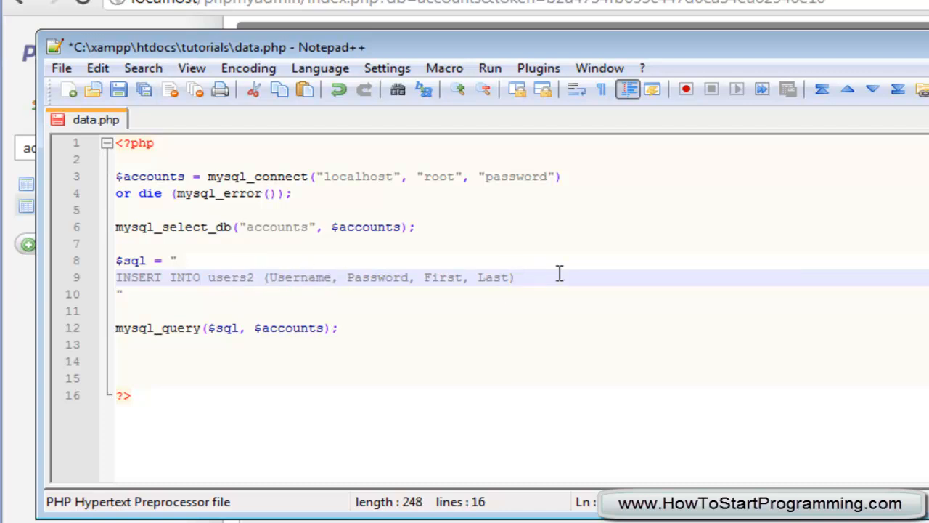
type("VALUES (")
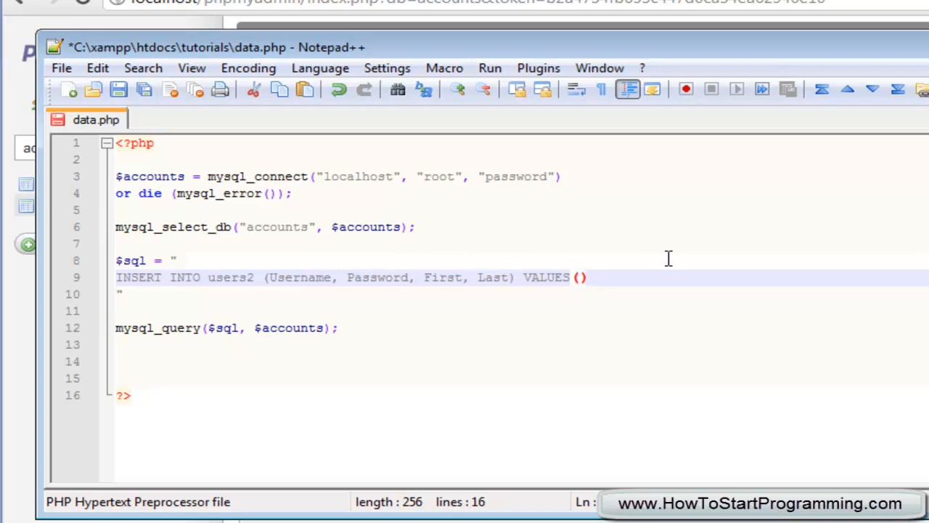
type("'")
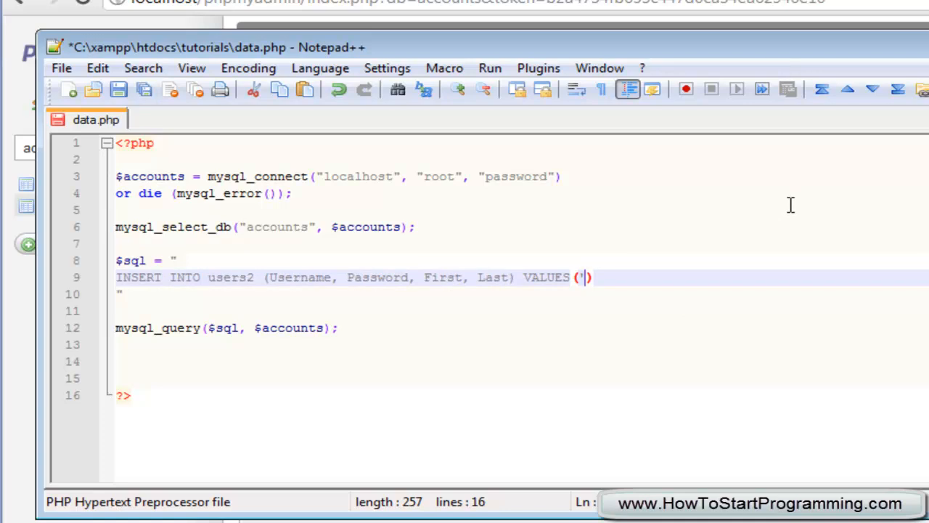
mouse_move(639, 273)
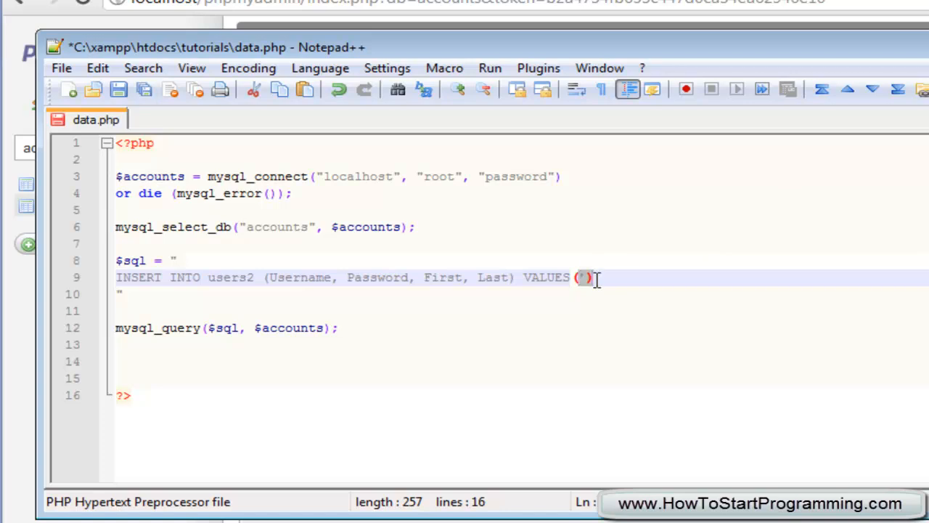
mouse_move(265, 274)
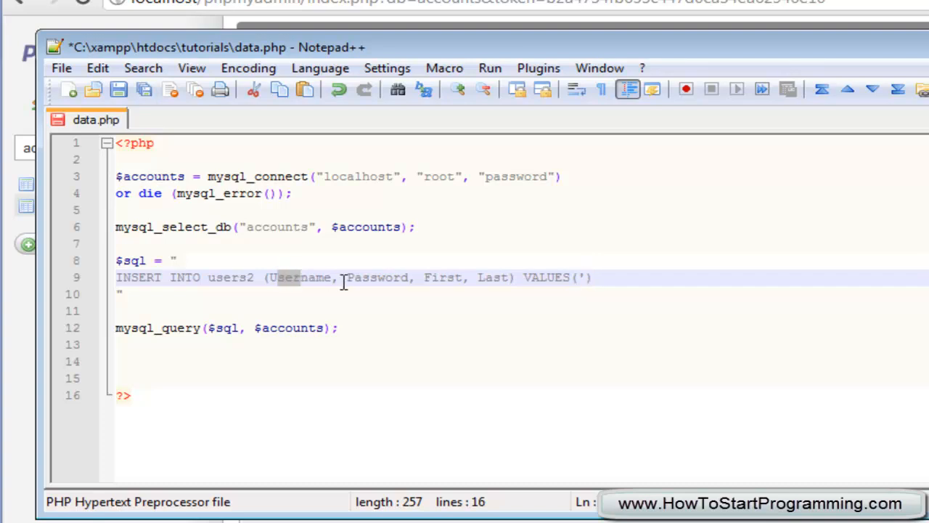
left_click(584, 276)
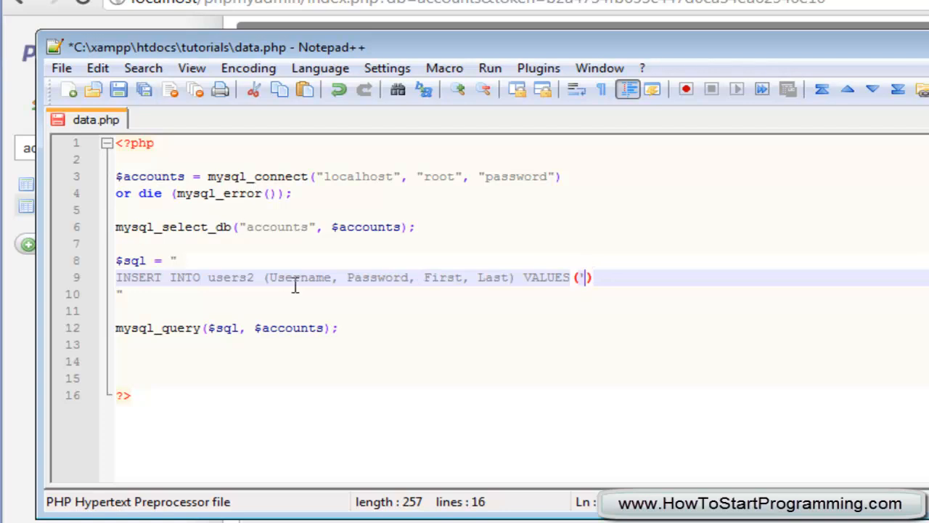
mouse_move(442, 293)
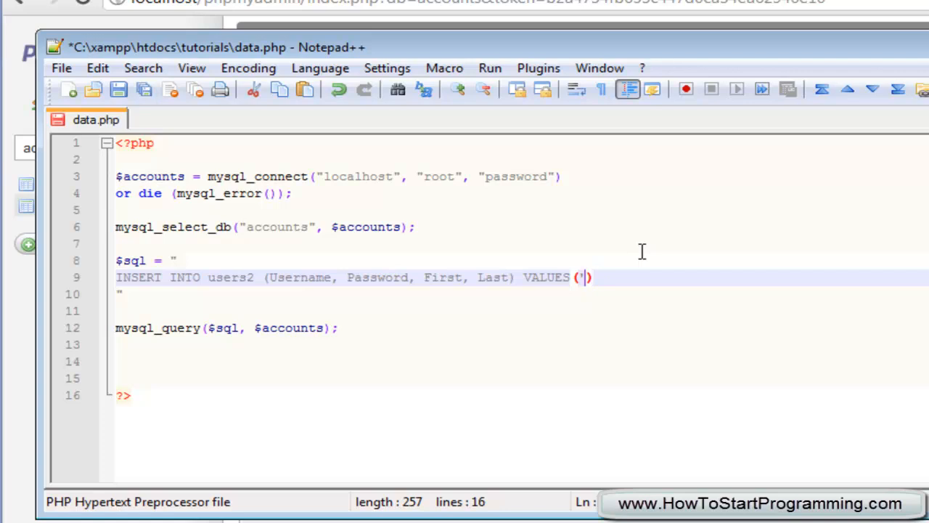
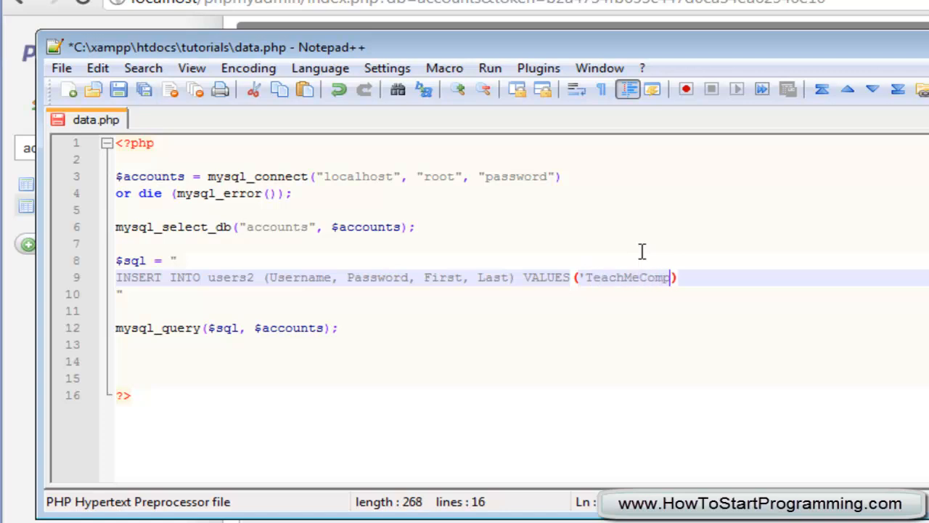
key("Backspace")
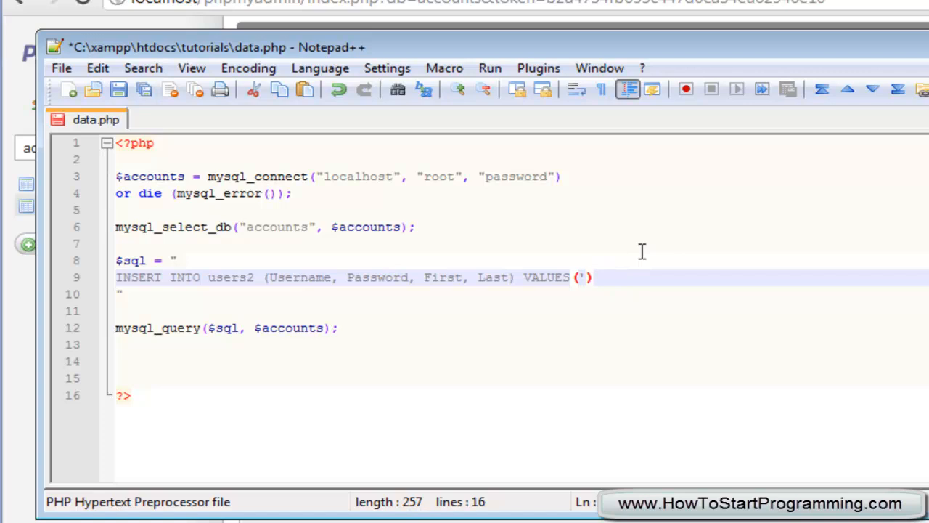
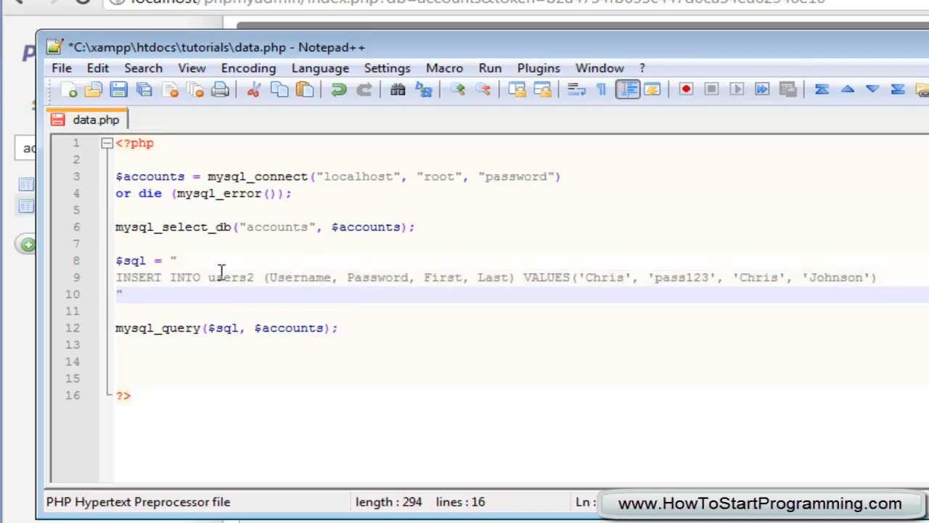
left_click(174, 260)
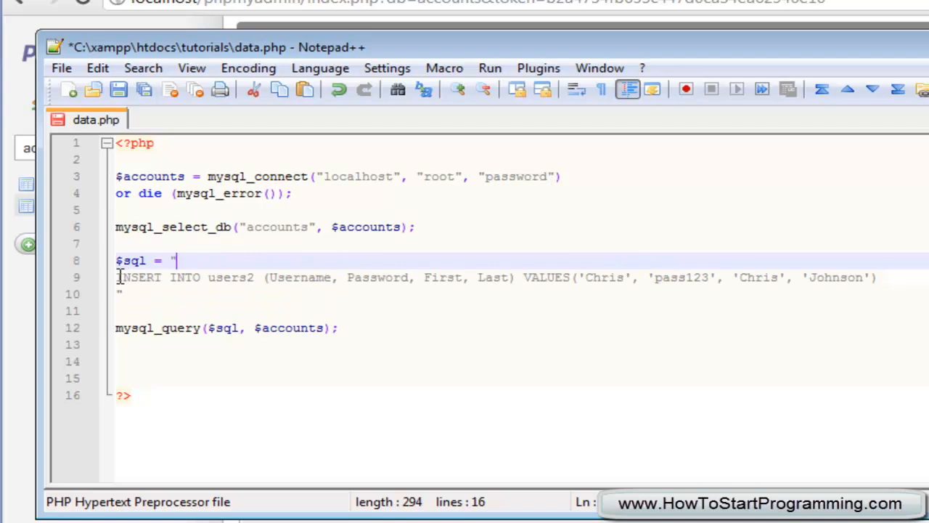
double_click(231, 278)
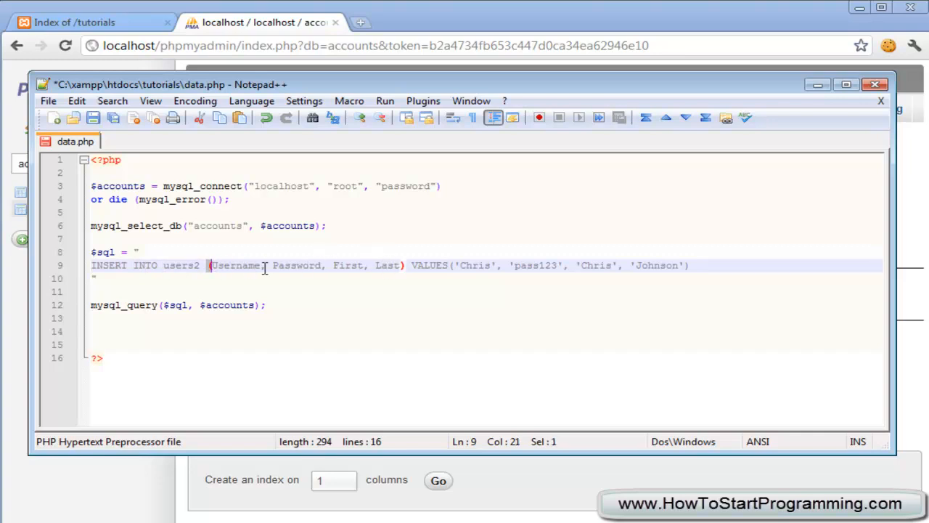
double_click(296, 264)
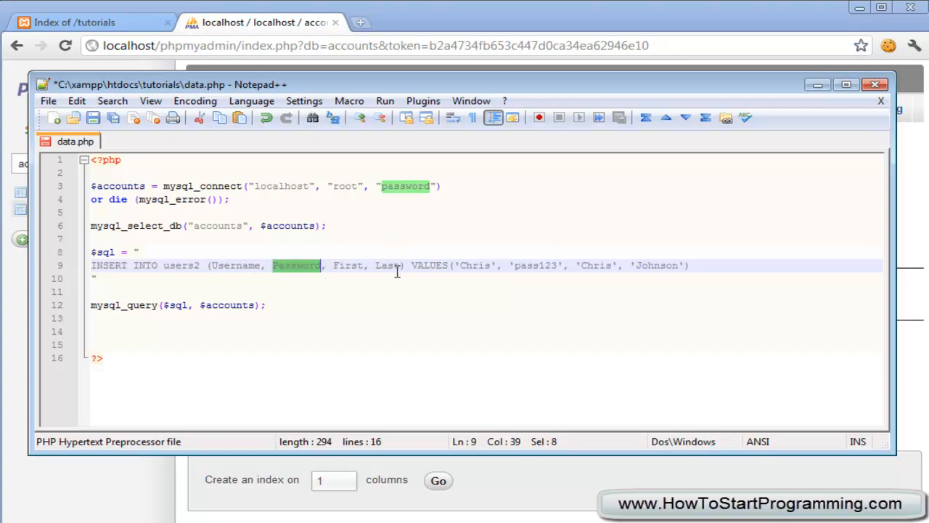
mouse_move(651, 259)
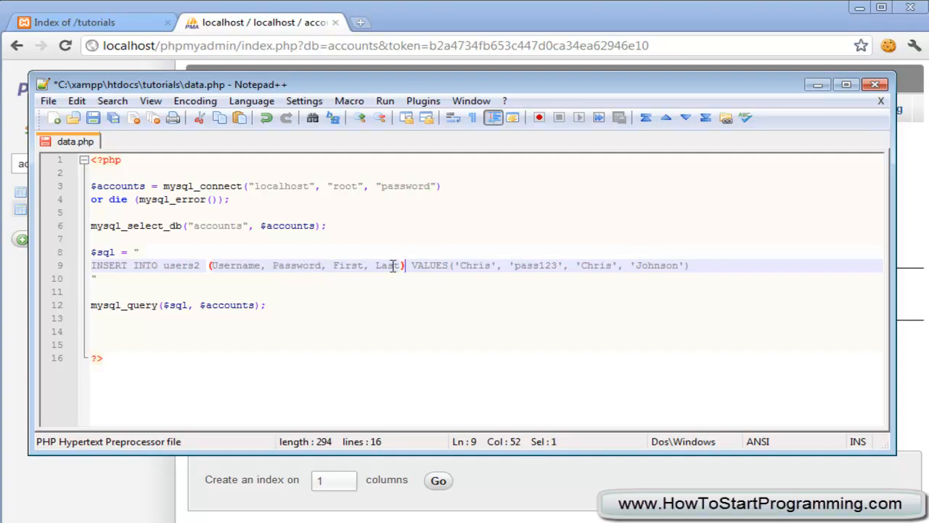
left_click(485, 246)
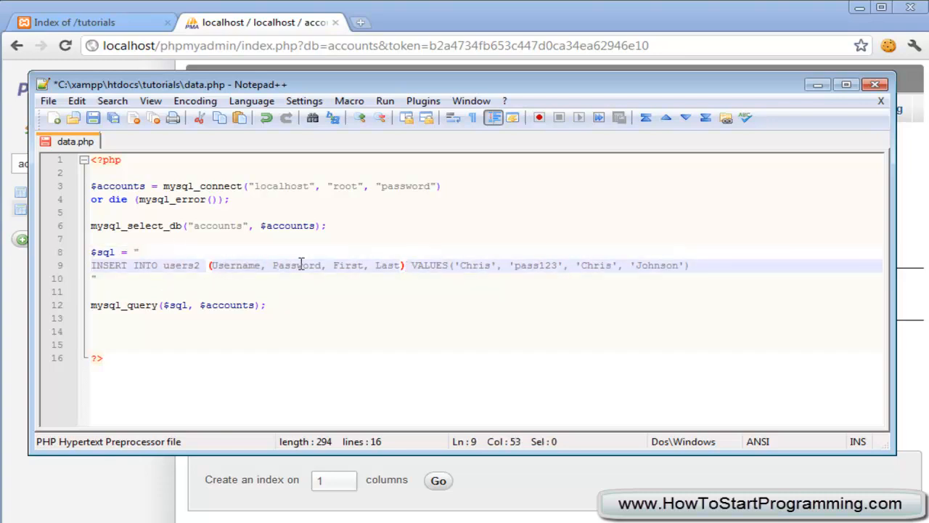
double_click(429, 264)
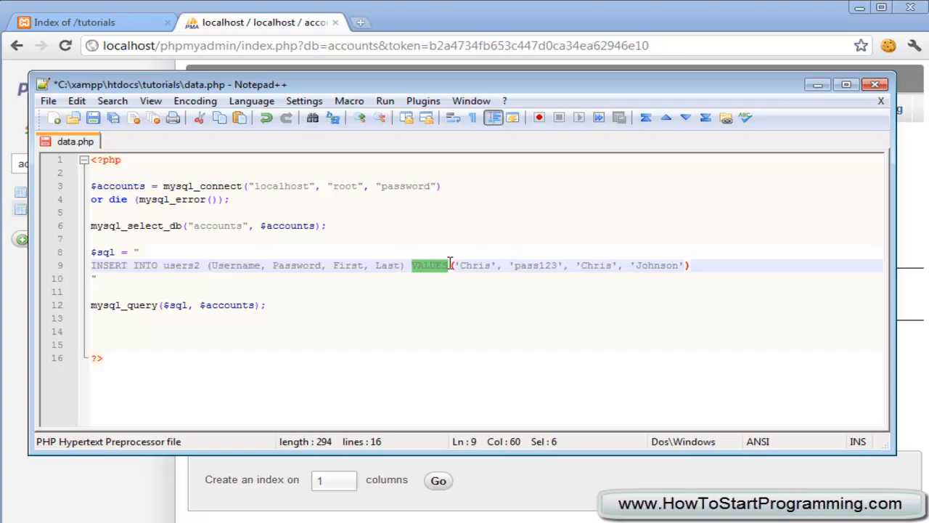
left_click(383, 264)
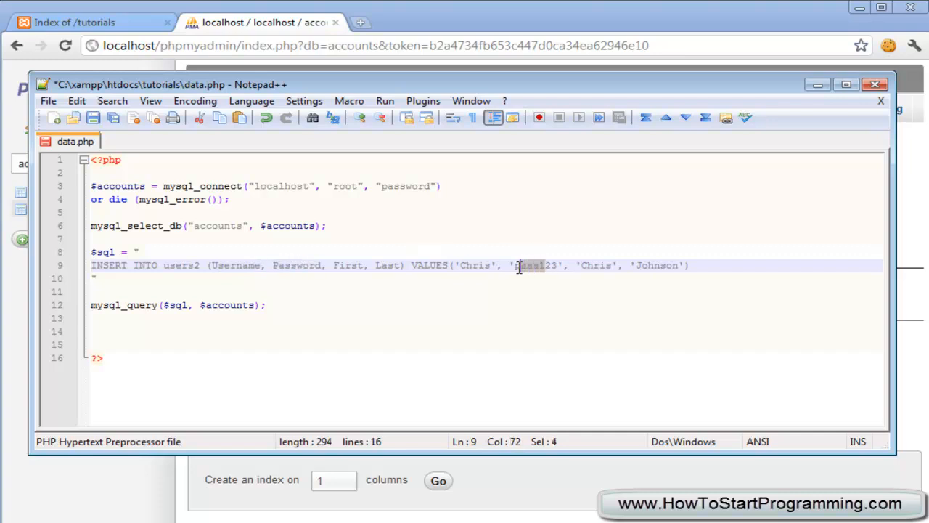
left_click(167, 331)
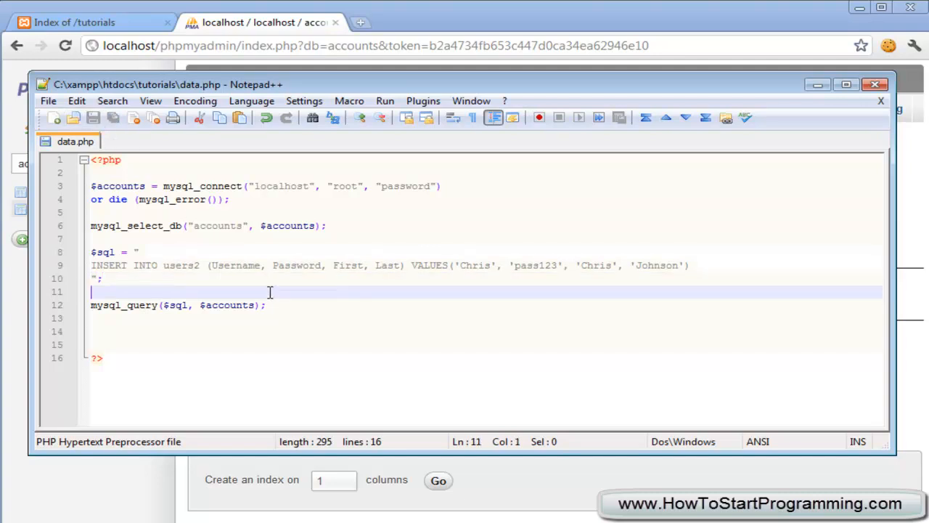
Switch to the browser and load localhost/tutorials/data.php, which renders a blank page.
left_click(87, 22)
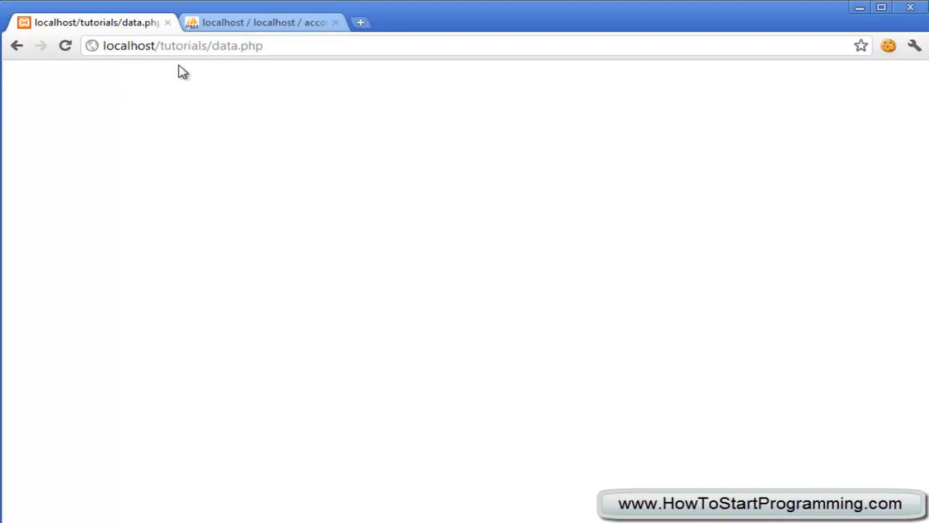
left_click(261, 22)
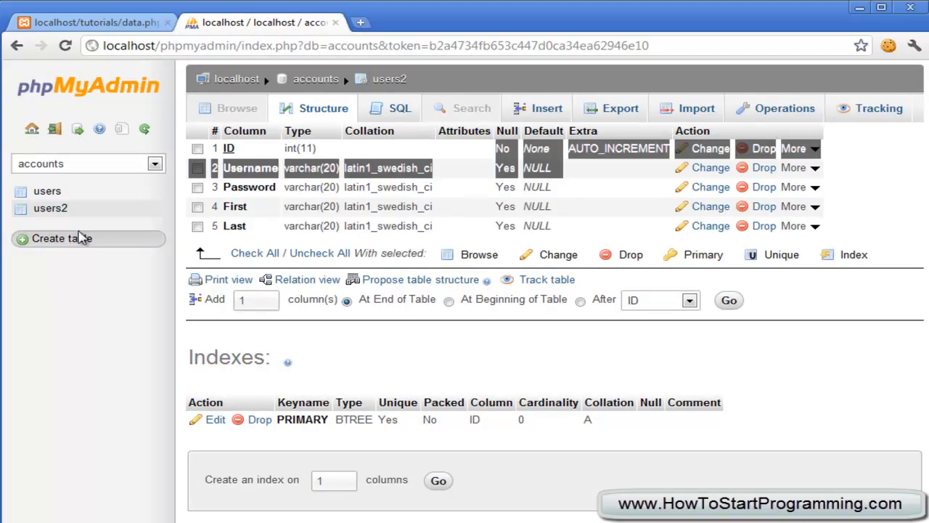
left_click(235, 108)
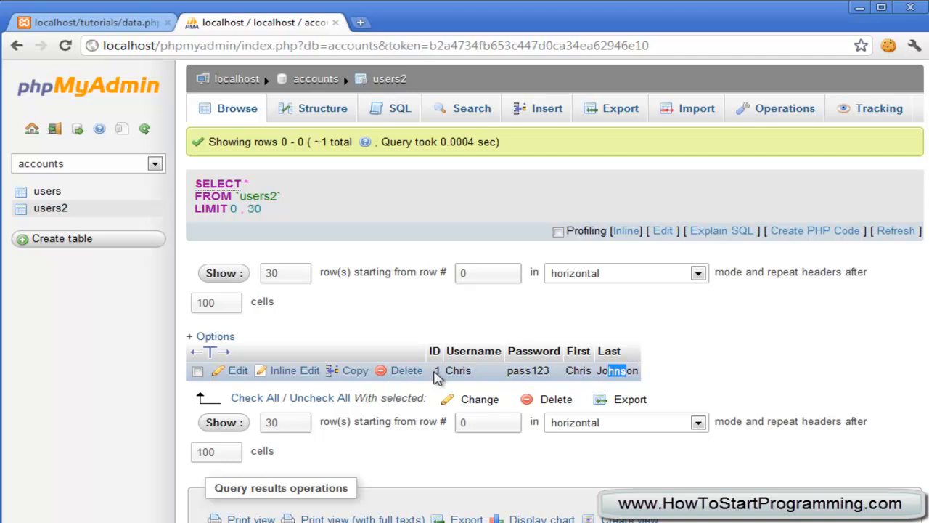
left_click(197, 370)
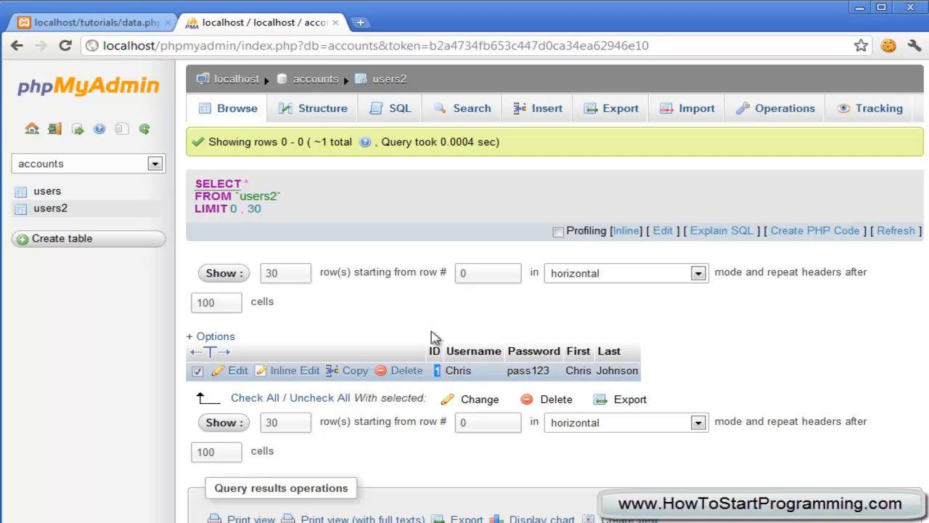
left_click(94, 21)
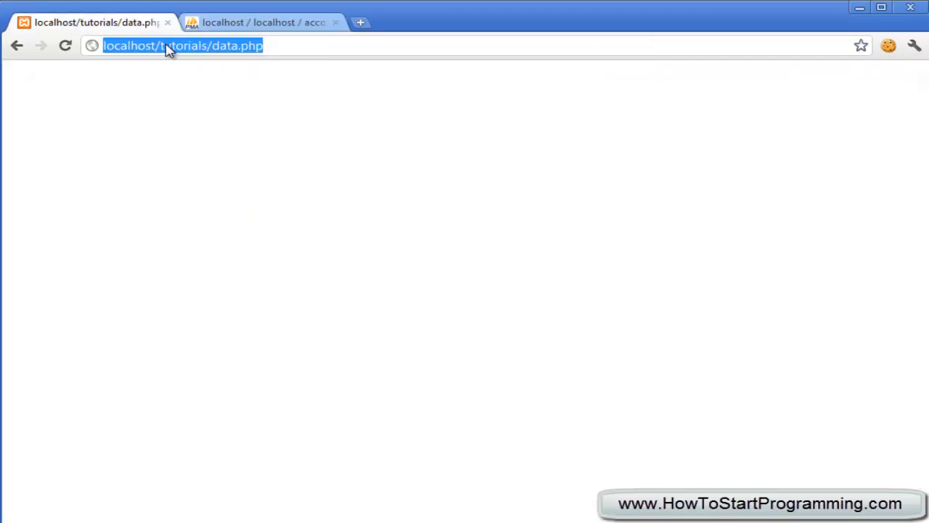
left_click(261, 22)
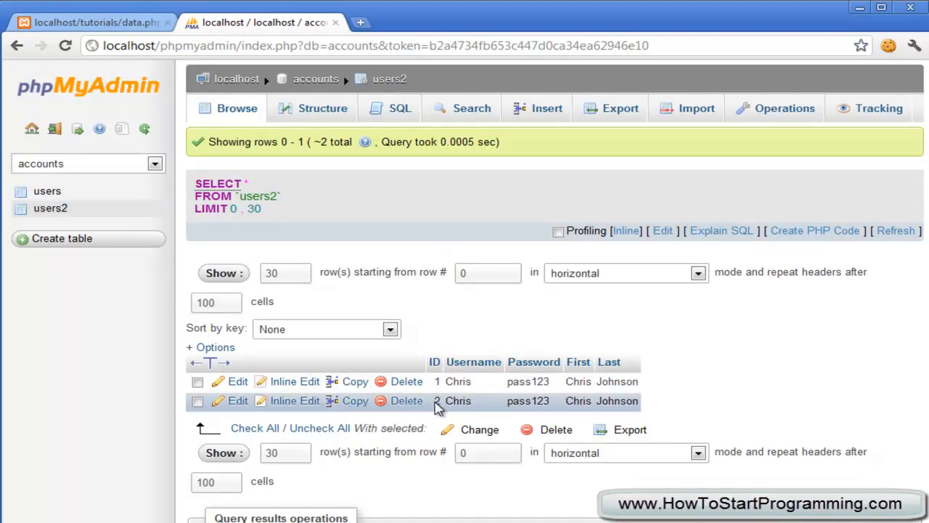
left_click(198, 401)
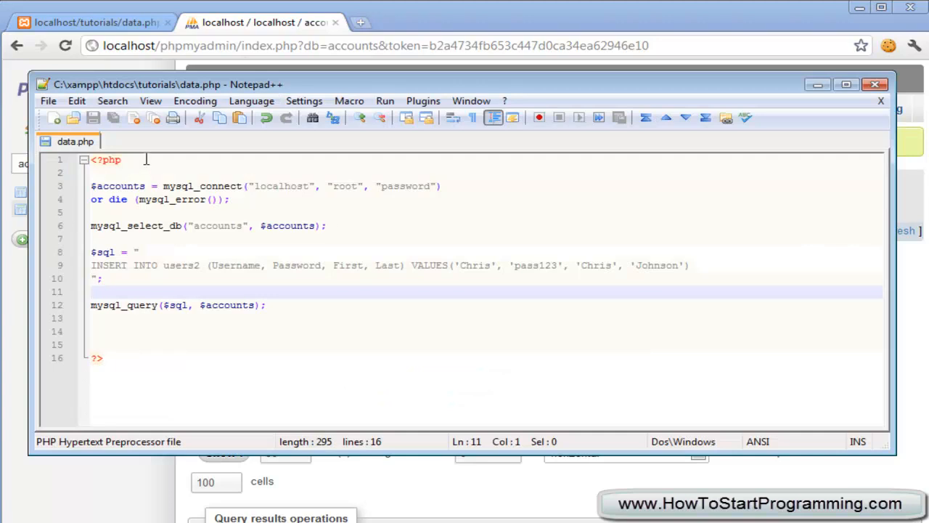
Bring Notepad++ with data.php back in front, caret on the blank second line.
left_click(161, 172)
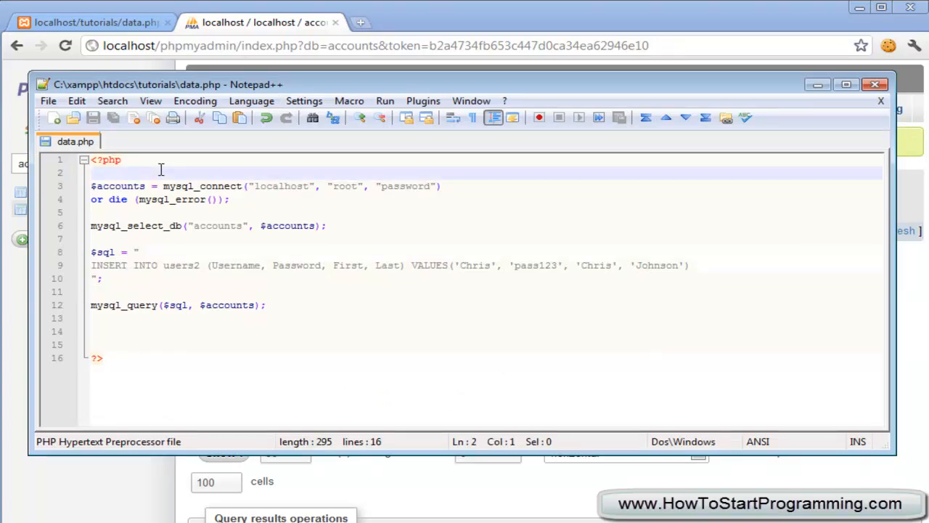